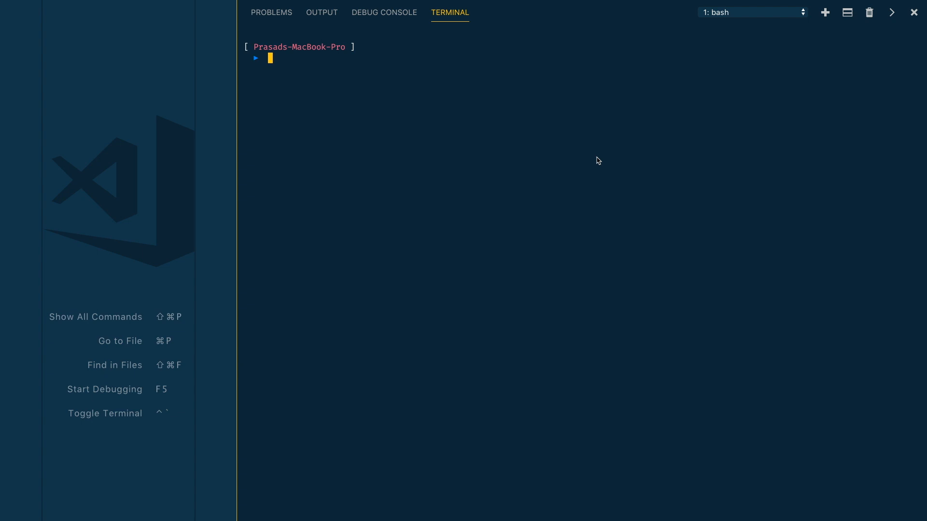
mouse_move(596, 157)
type("java -version")
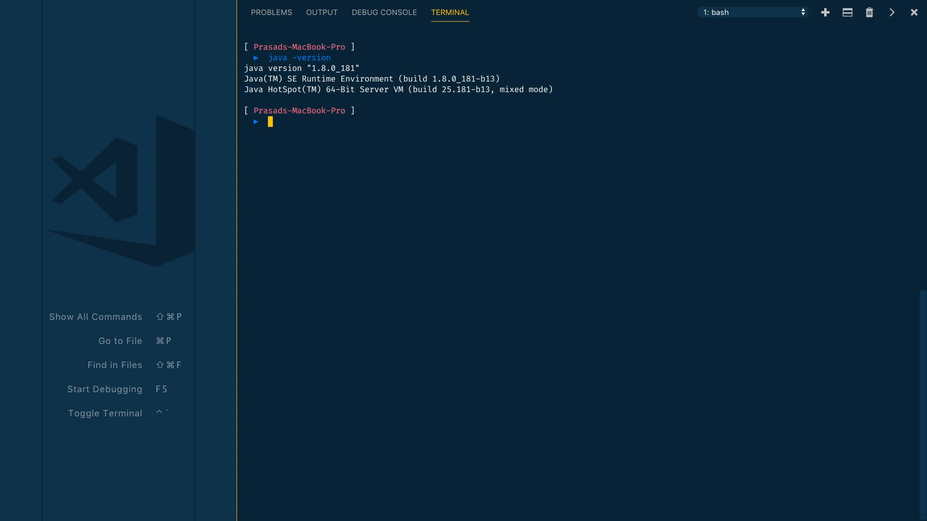
Curl dynamodb_local_latest.zip from the S3 URL and unzip it in the terminal
type("curl https://s3-ap-northeast-1.amazonaws.com/dynamodb-local-tokyo/dynamodb_local_latest.zip -o dynamodb_local_latest.zip")
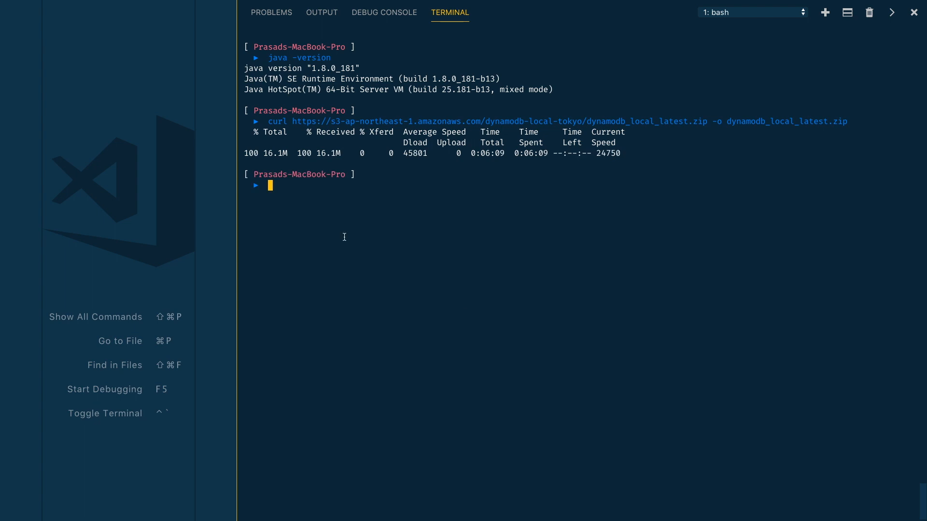
type("u")
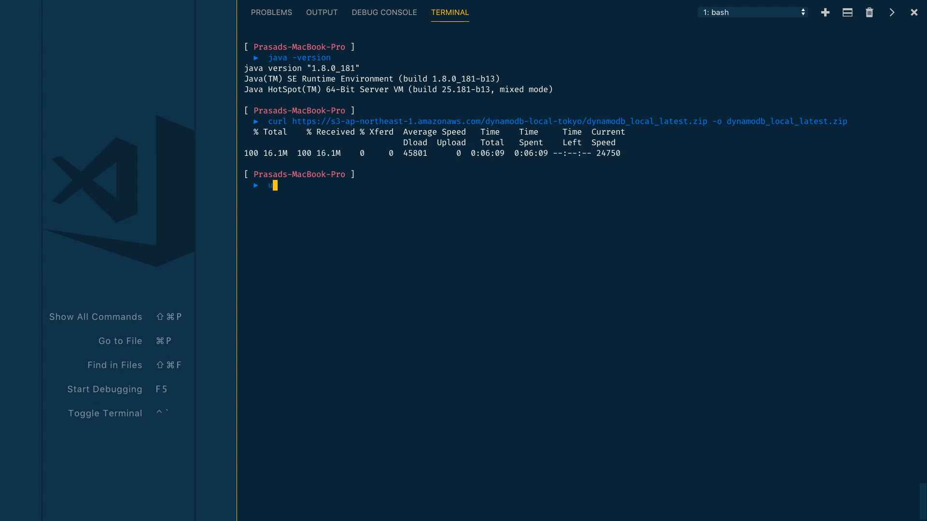
type("nzip")
type("ll")
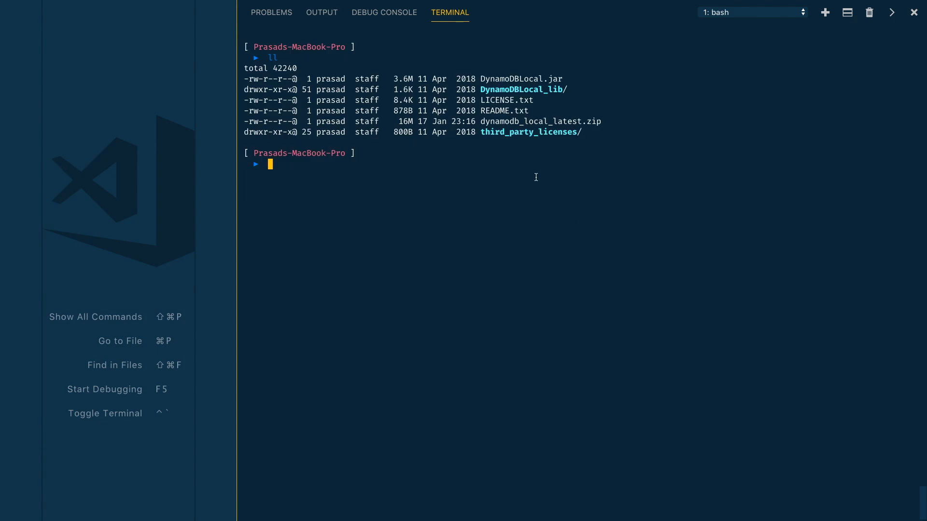
Compose java -Djava.library.path=./DynamoDBLocal_lib -jar, copying the folder name from the listing
double_click(521, 78)
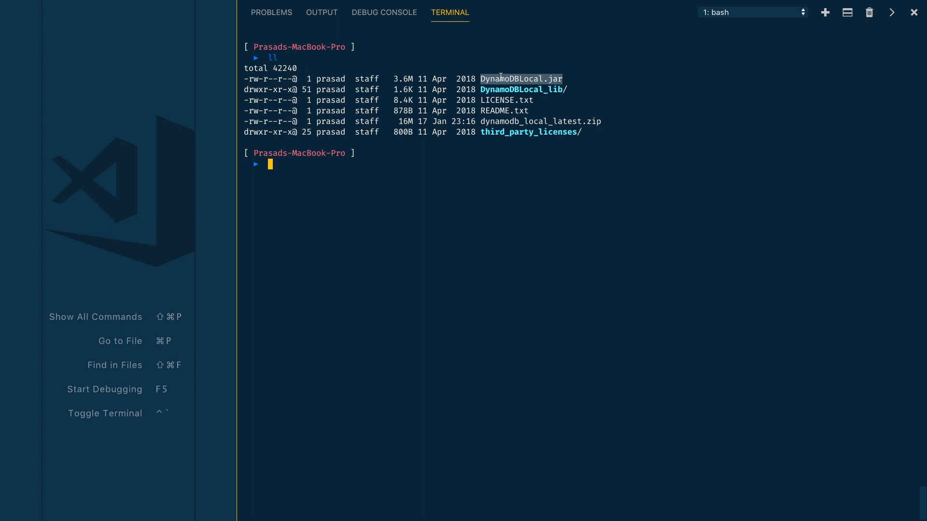
mouse_move(649, 99)
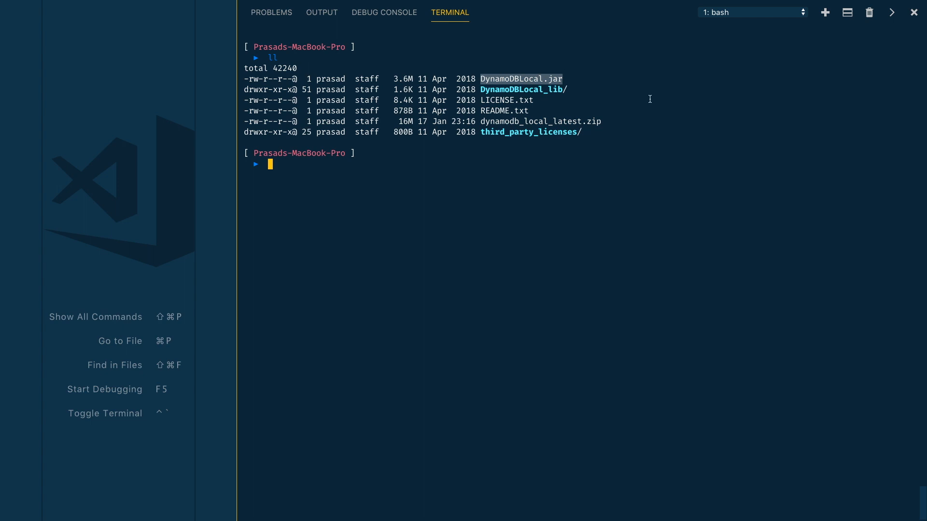
mouse_move(479, 209)
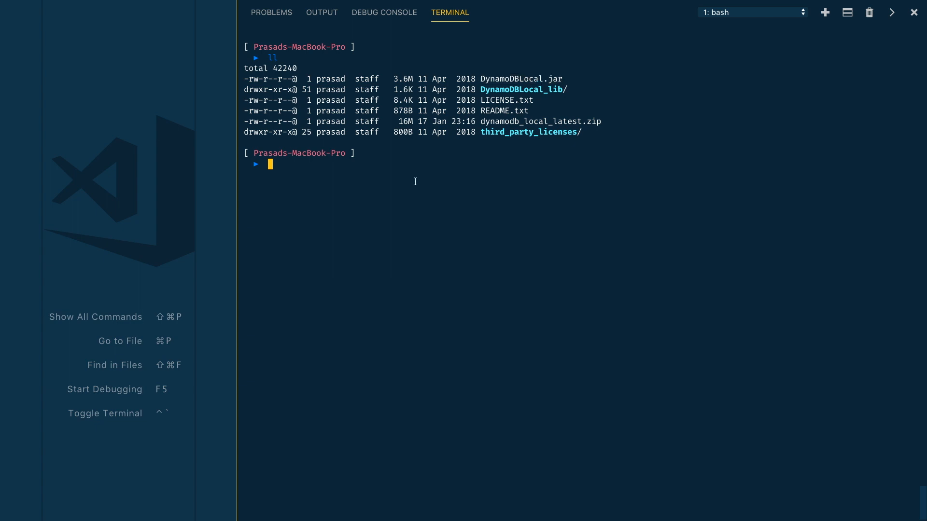
type("java -D")
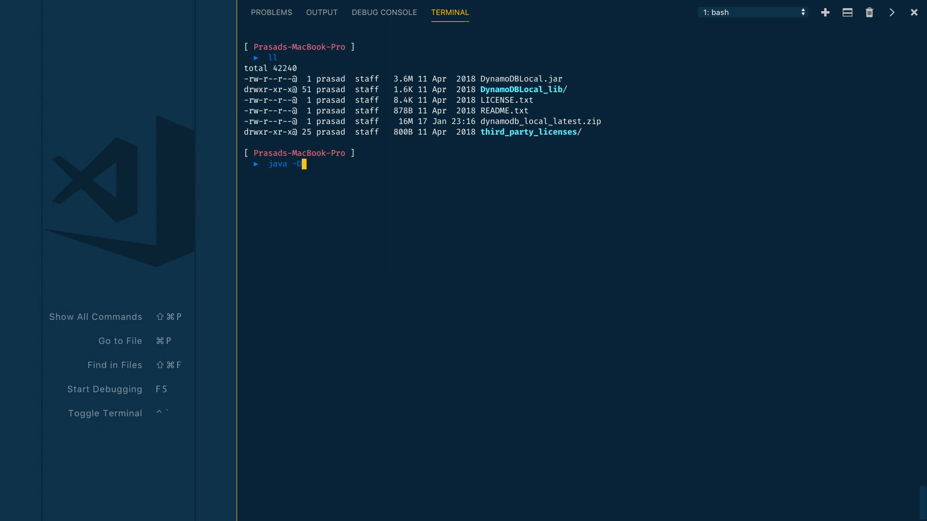
type("java.l")
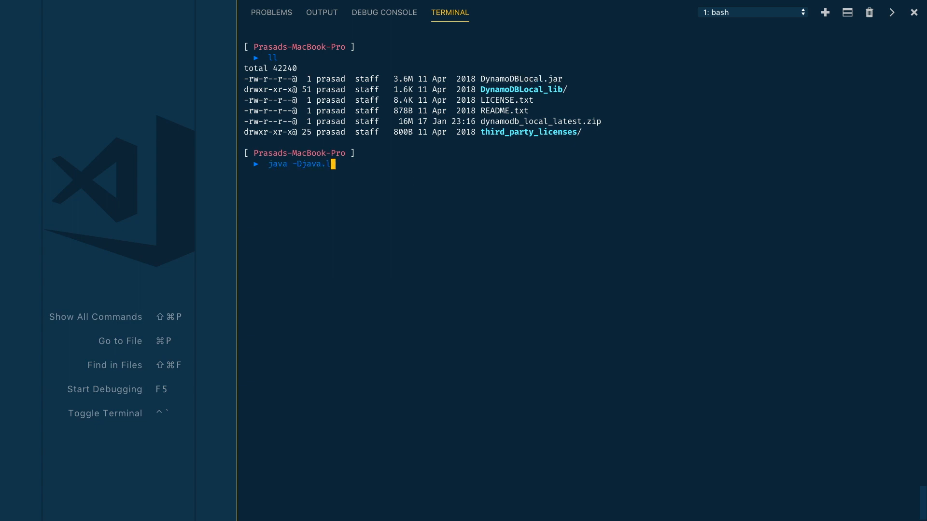
type("ibrary.")
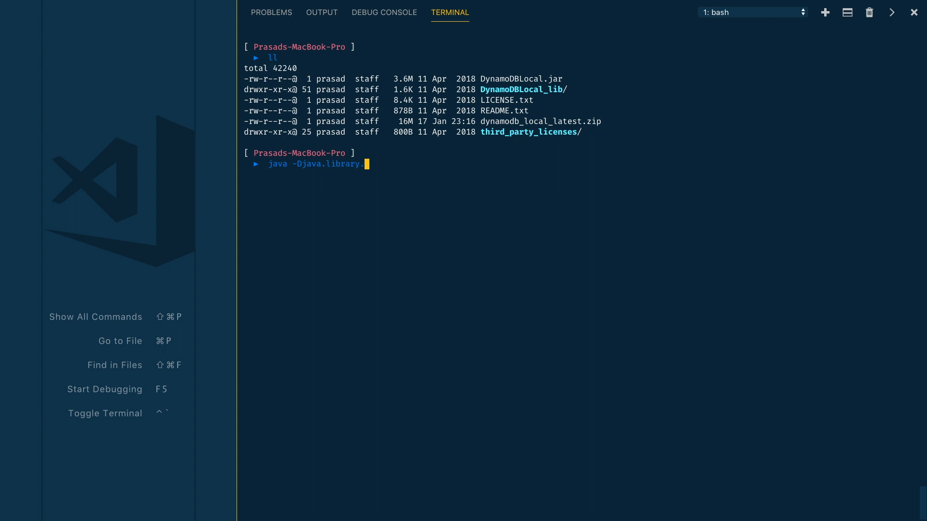
type("path=")
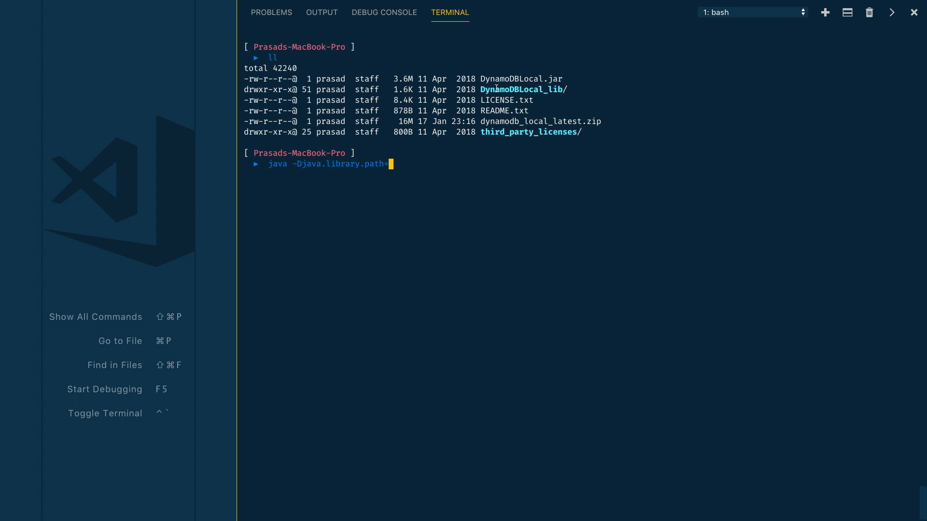
double_click(522, 89)
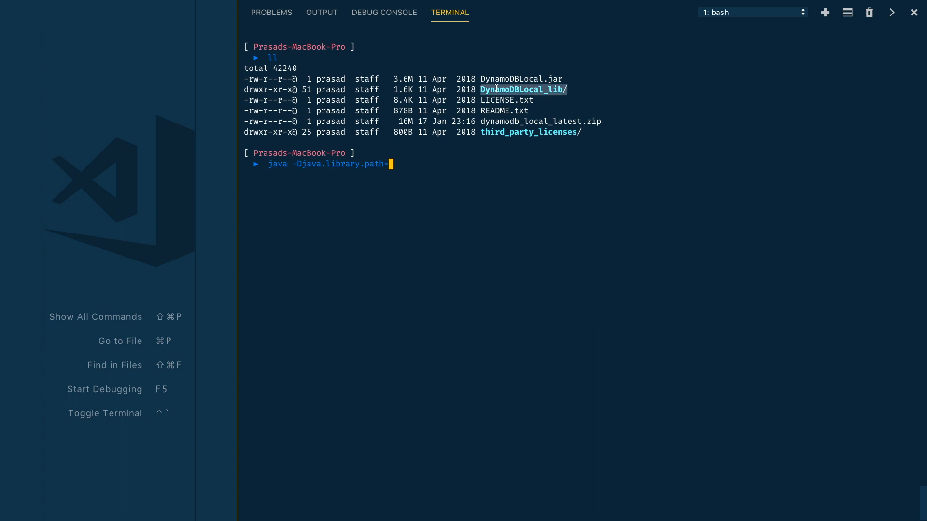
type("./")
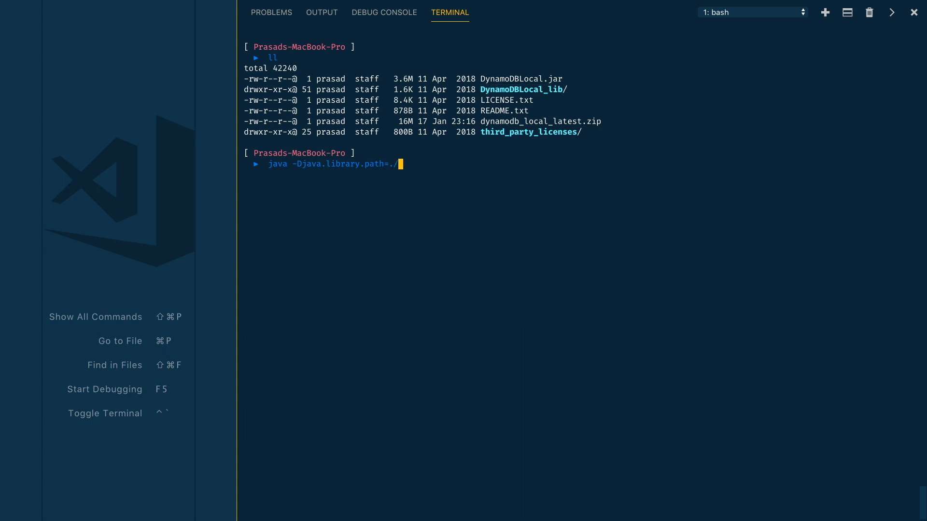
type("DynamoDBLocal_lib")
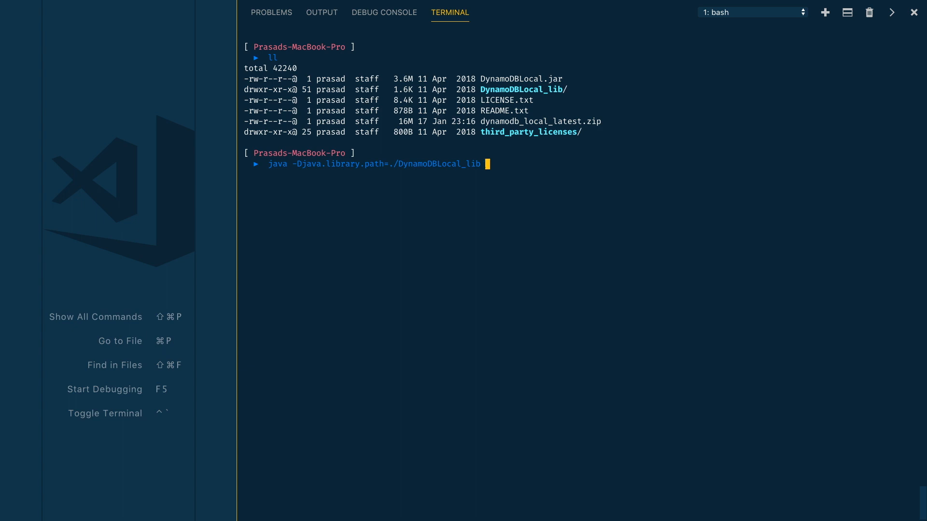
type("-jar")
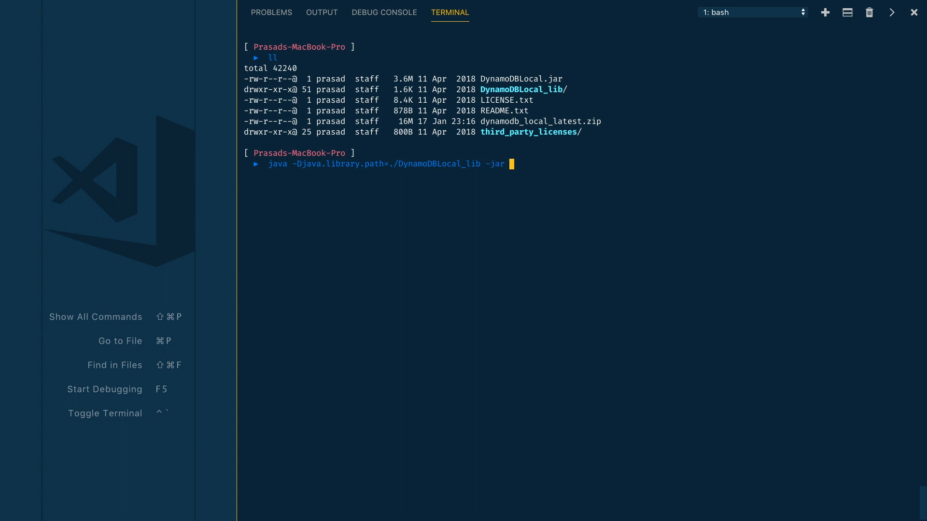
Finish with DynamoDBLocal.jar -sharedDb -port and run it to start DynamoDB Local
double_click(520, 78)
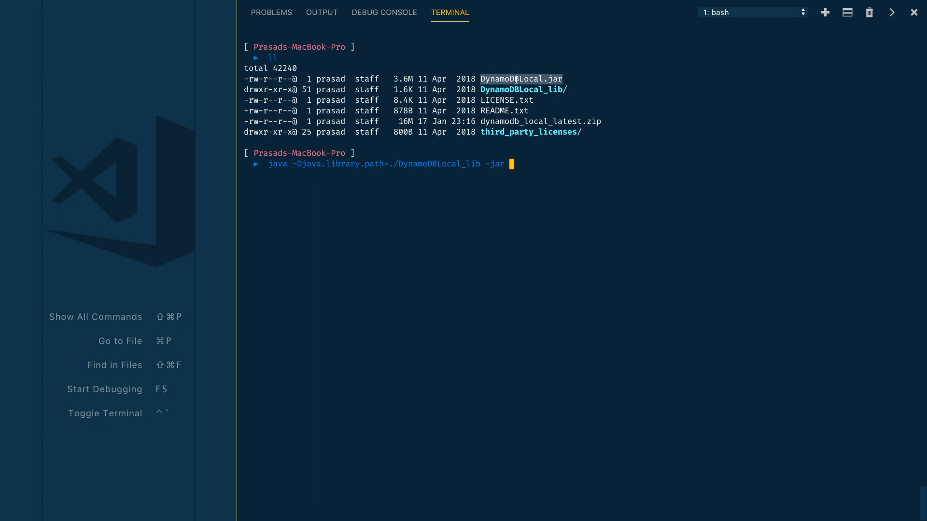
mouse_move(606, 204)
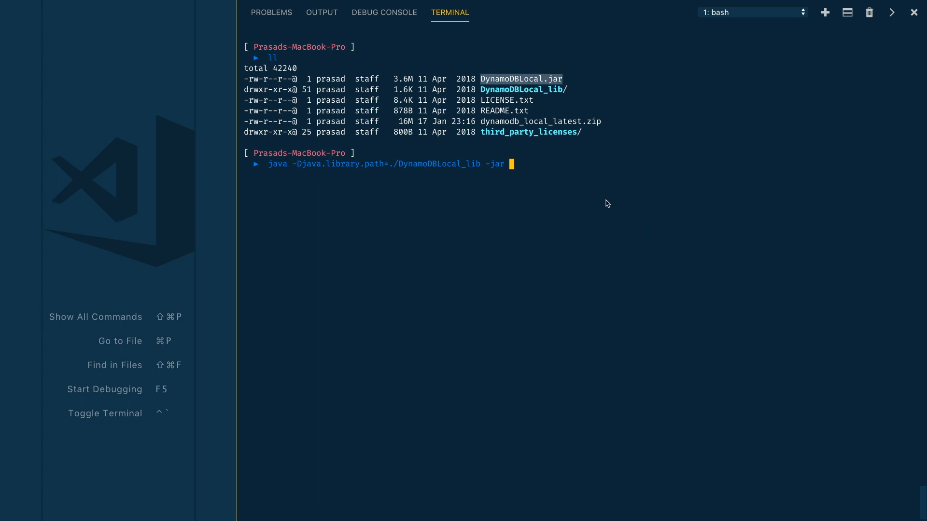
type("DynamoDBLocal.jar")
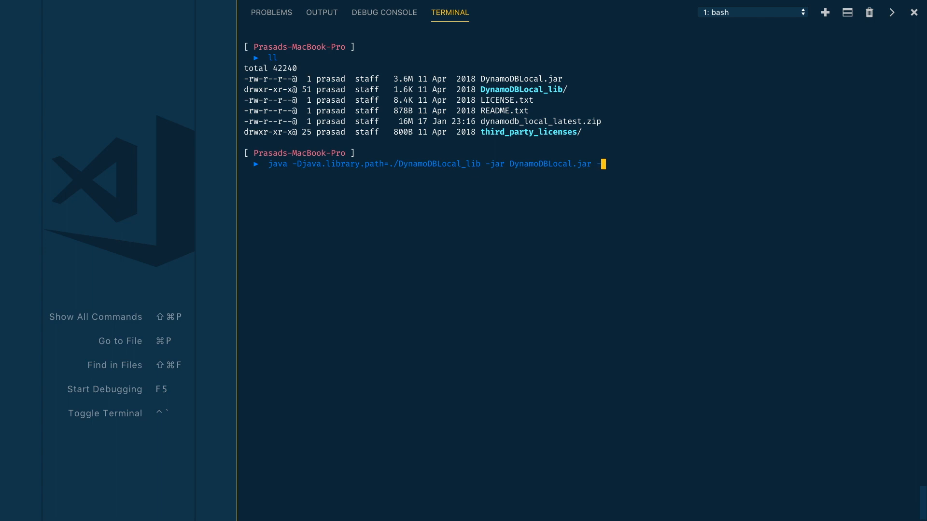
type("-shared")
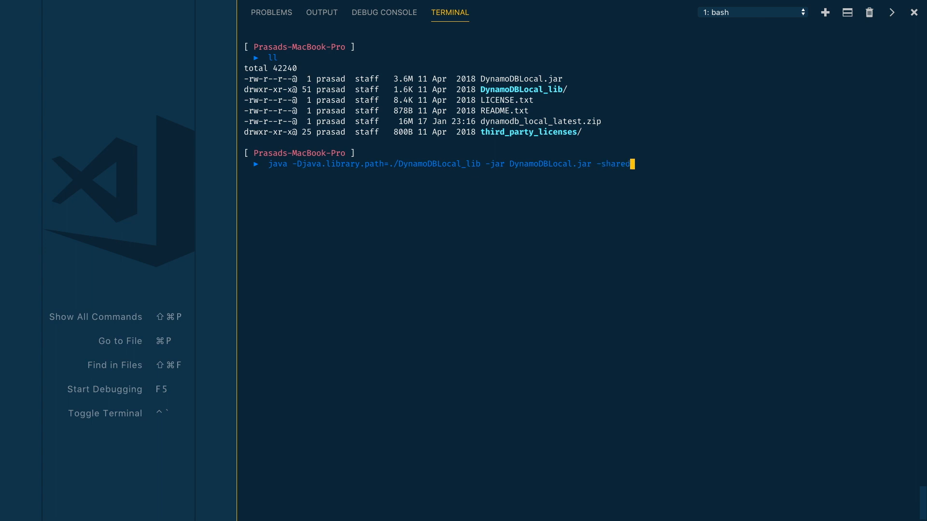
type("Db")
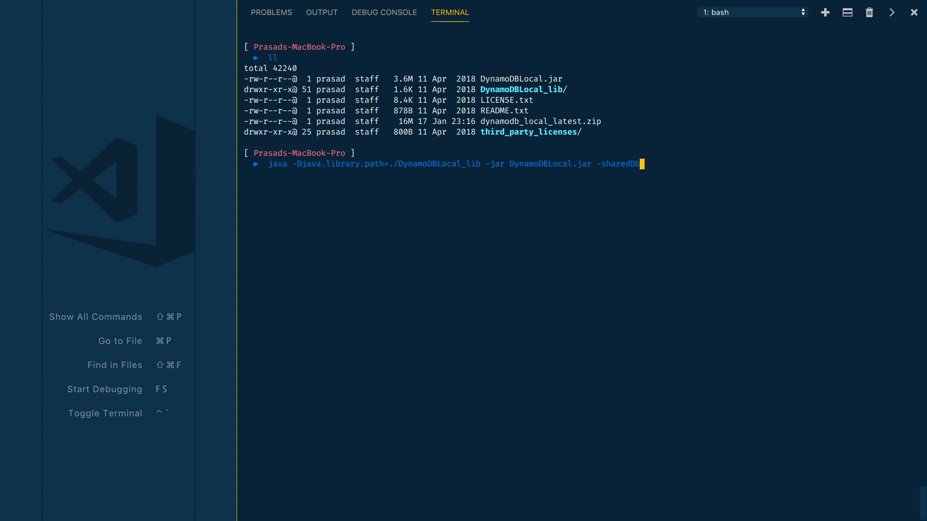
mouse_move(671, 212)
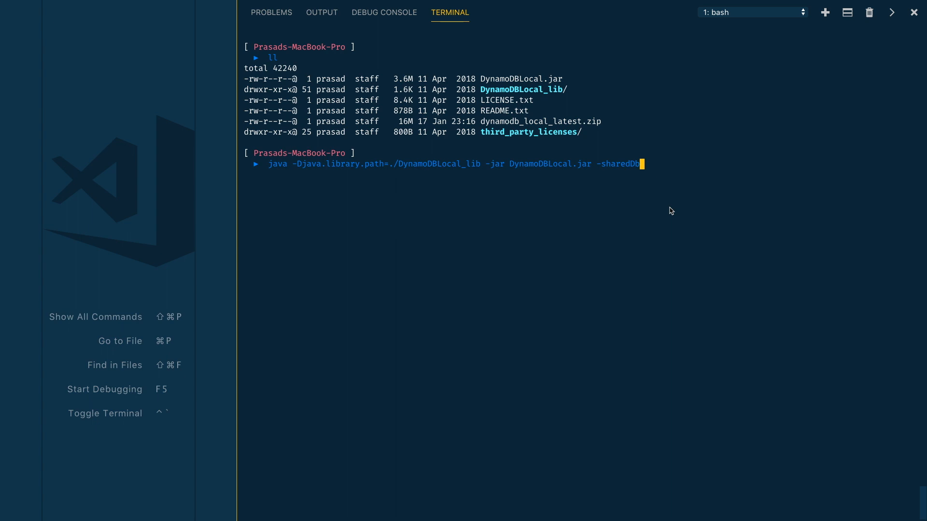
type("-port")
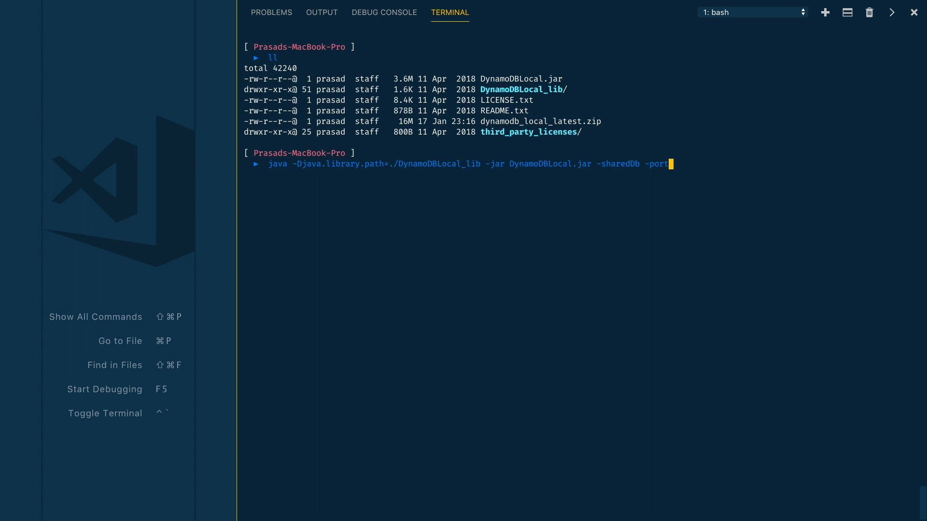
key("Backspace")
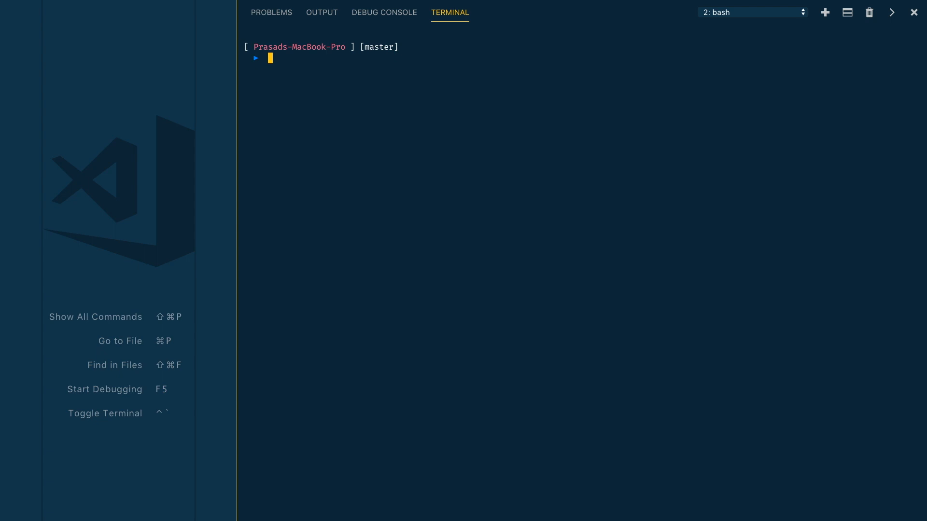
type("aws")
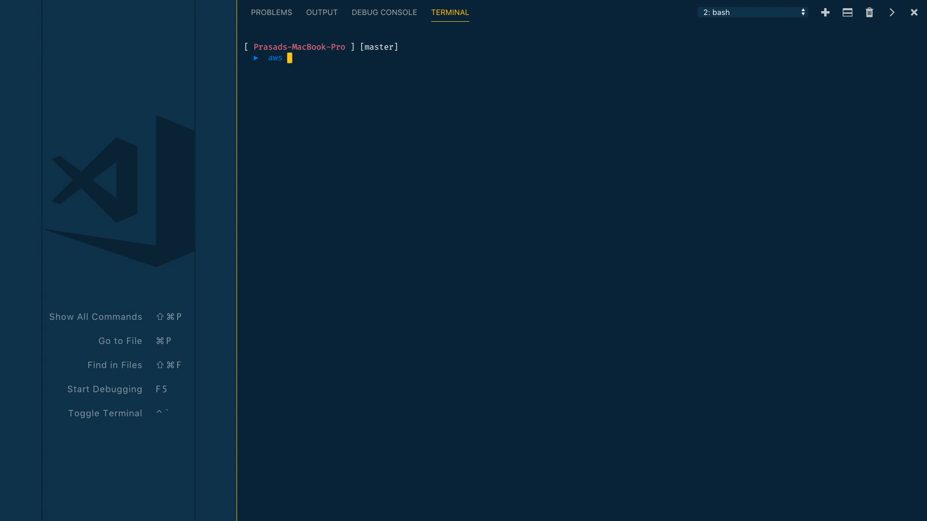
type("dynamodb list")
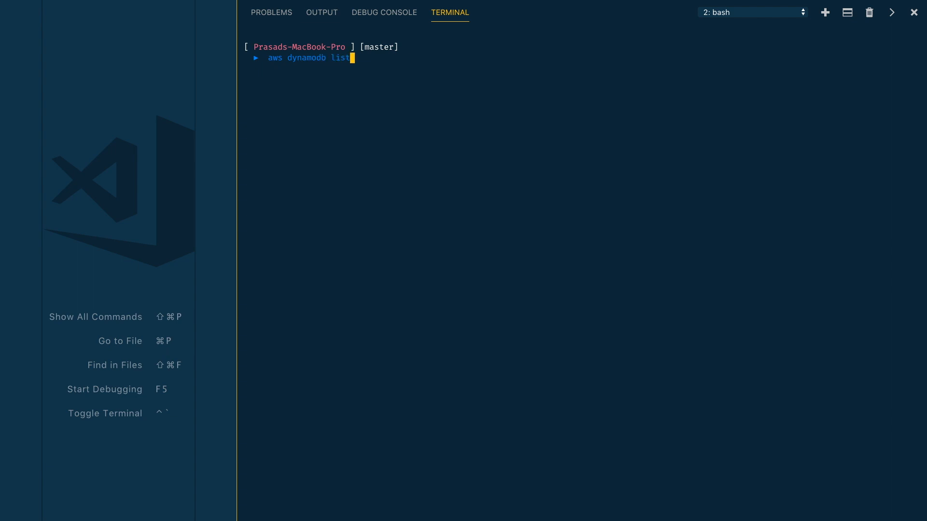
type("-tables --")
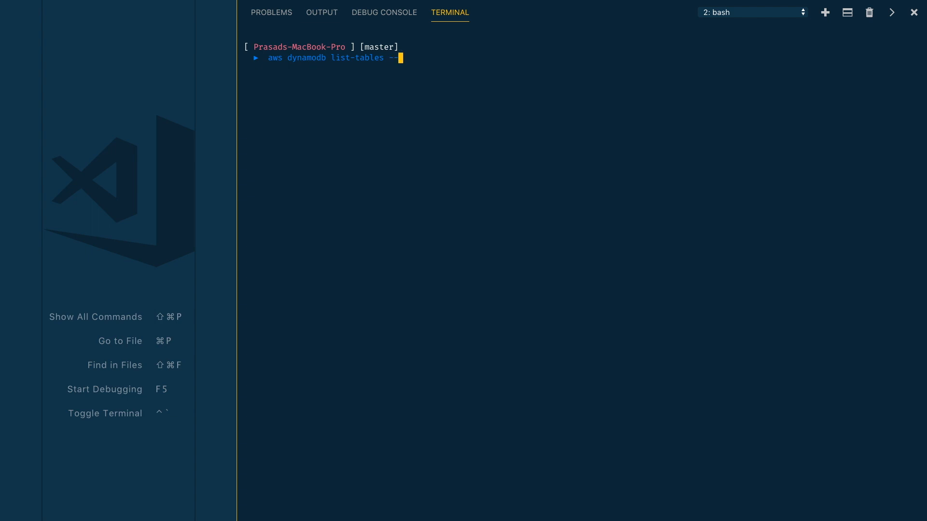
type("e")
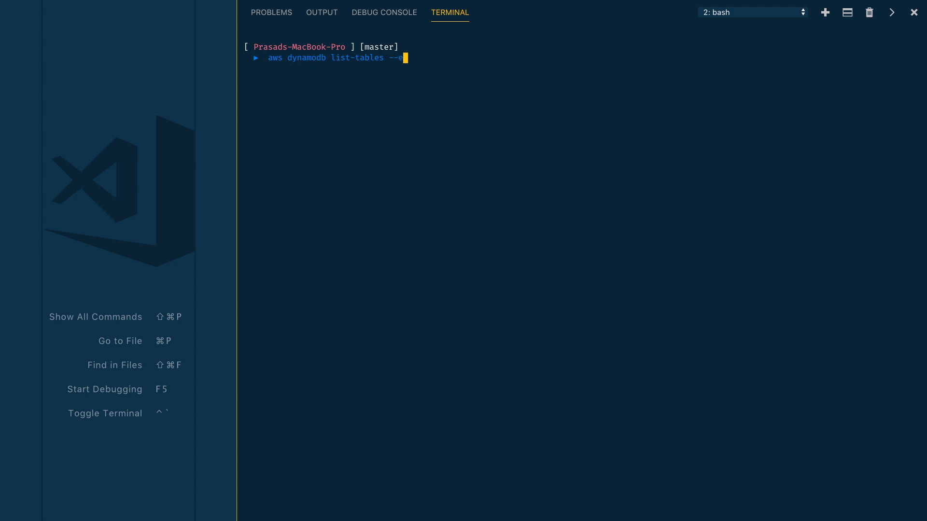
type("dpoint")
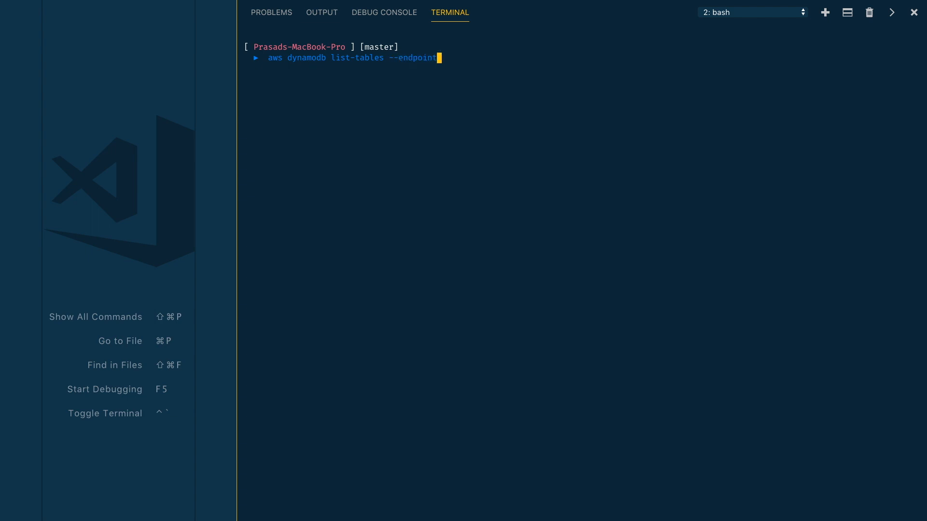
type("-url")
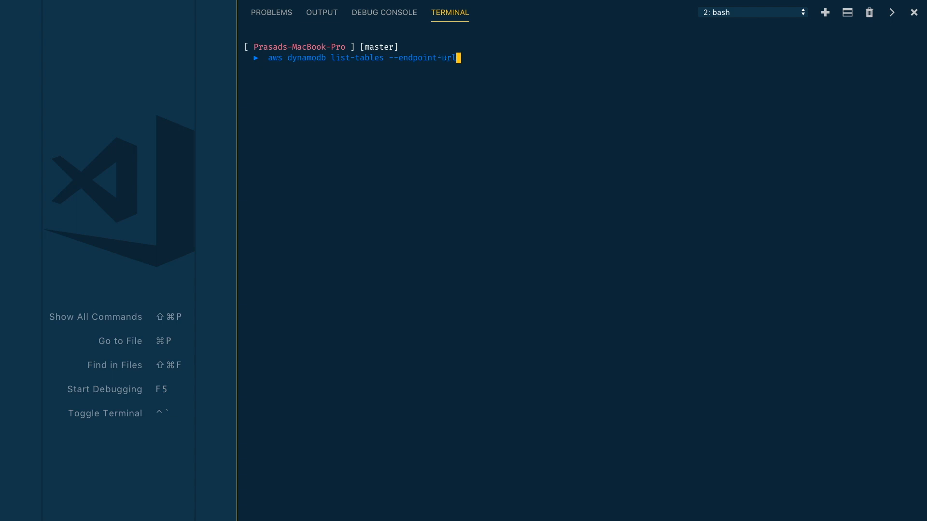
type("http")
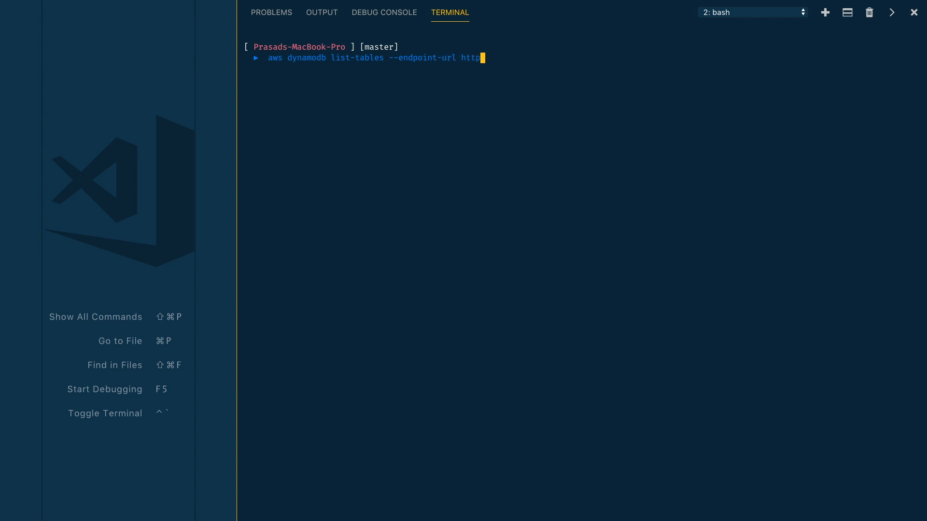
type("://localh")
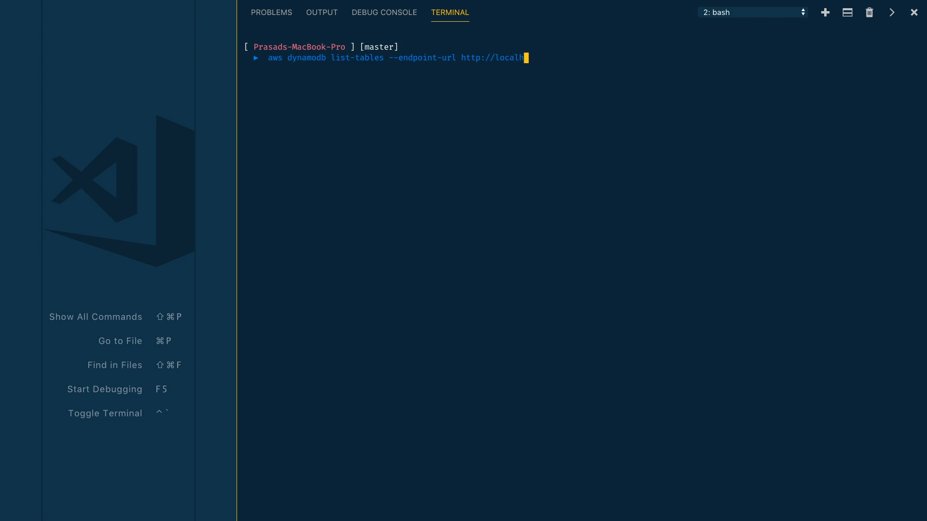
type("st:")
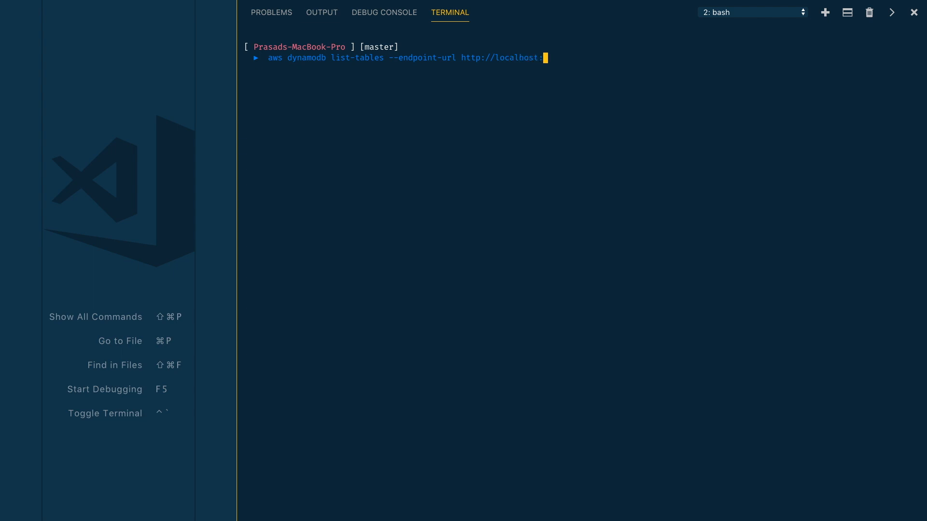
type("8000")
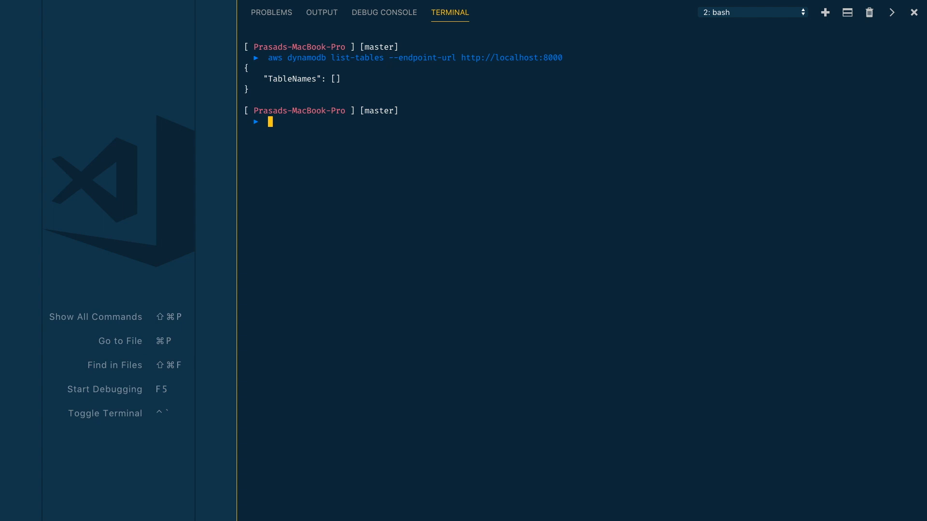
mouse_move(508, 333)
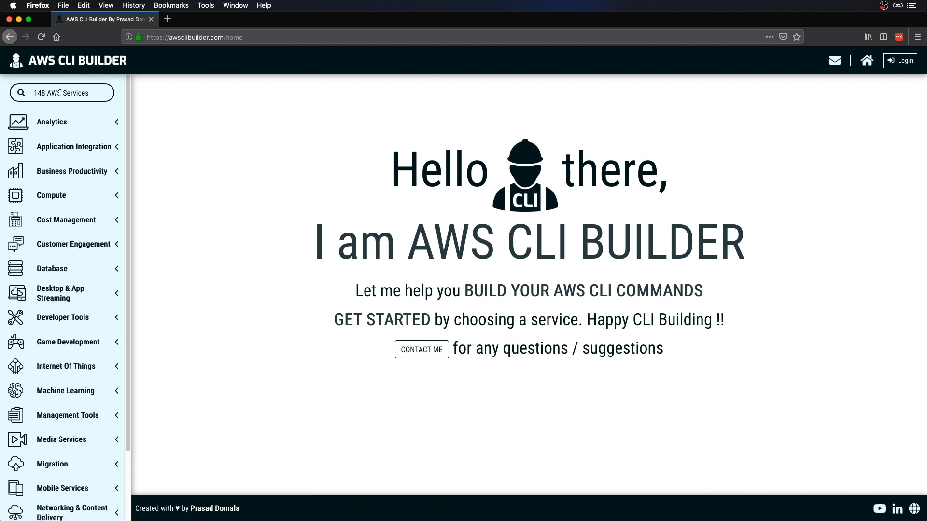
Search 'dyna', choose Dynamo DB, filter 'crea' and bring up the Create Table form
type("dyna")
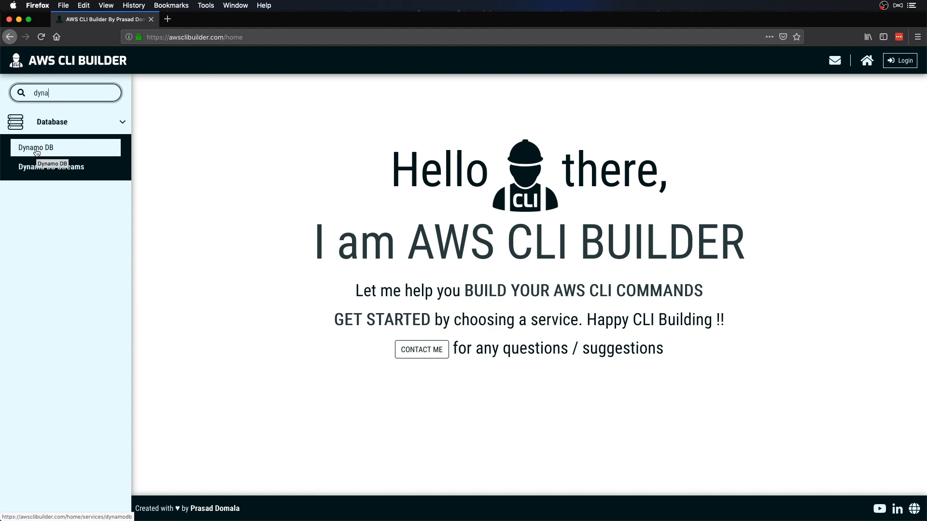
left_click(36, 147)
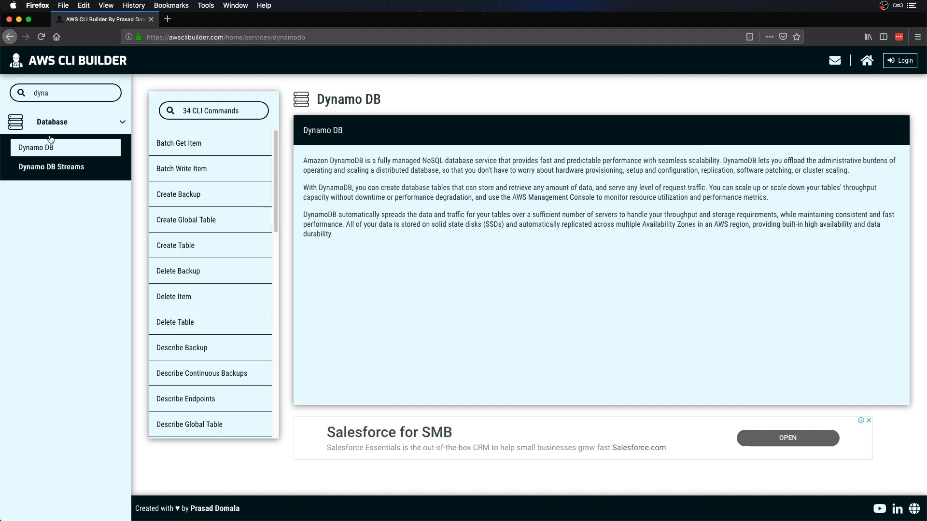
left_click(212, 110)
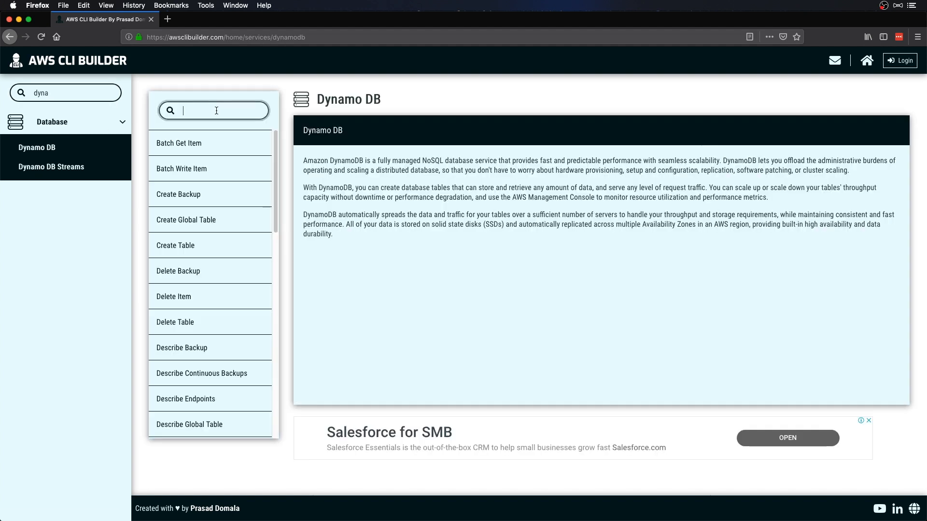
type("create")
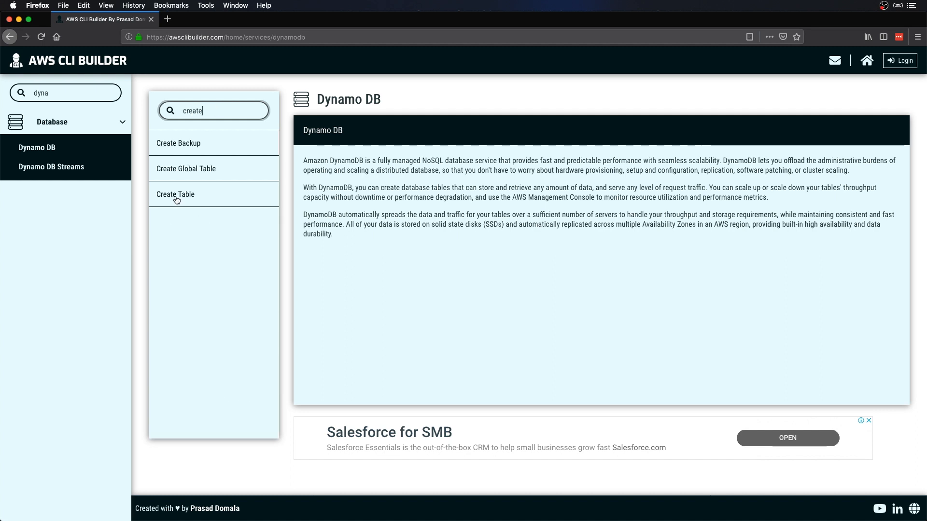
left_click(175, 194)
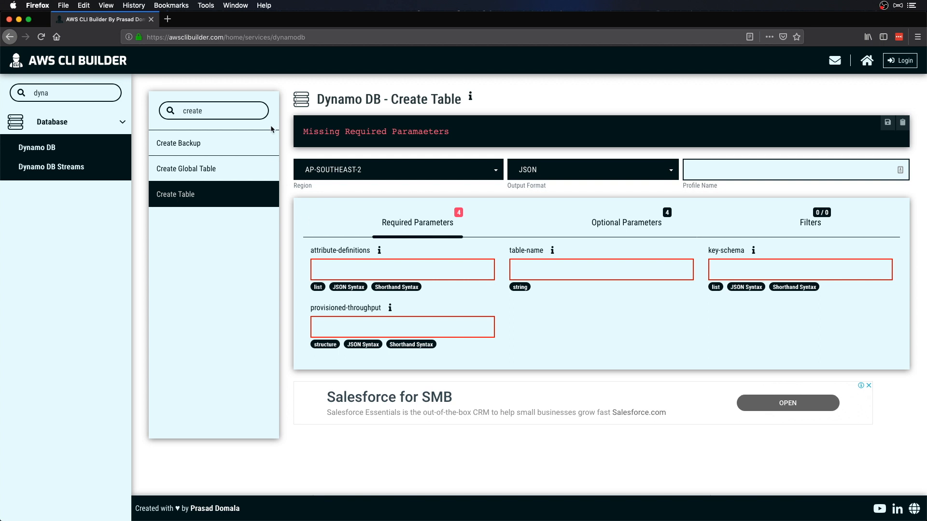
mouse_move(630, 242)
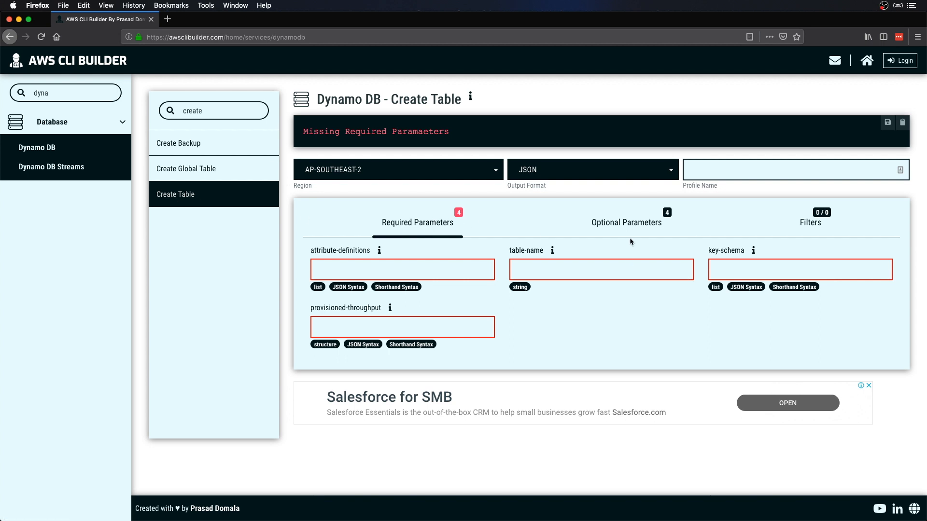
Enter table name MyDDBLocal and attribute-definitions AttributeName=Username,AttributeType=S from the shorthand sample
left_click(600, 269)
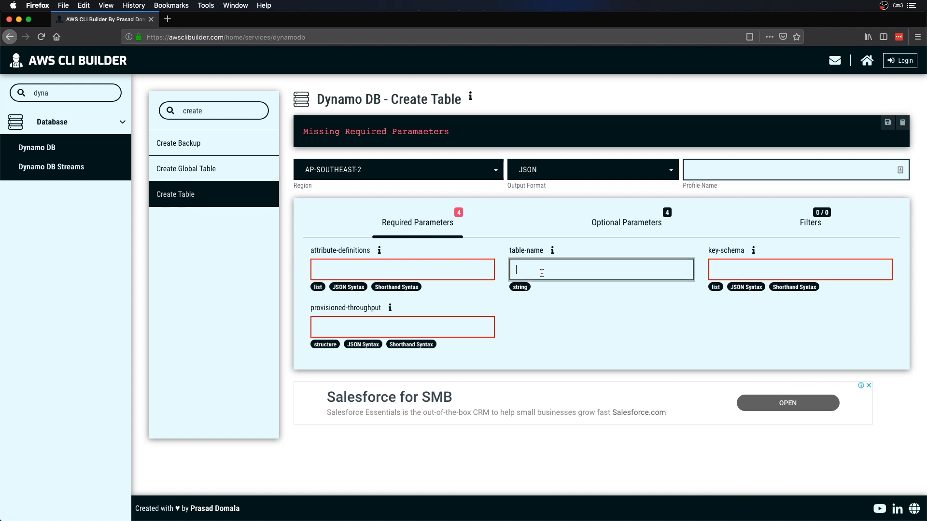
type("MyD")
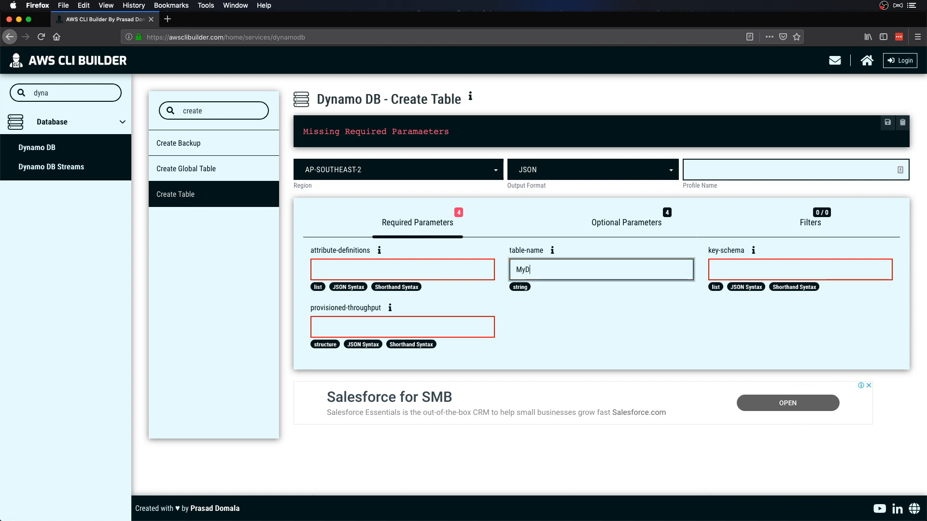
type("DBLocal")
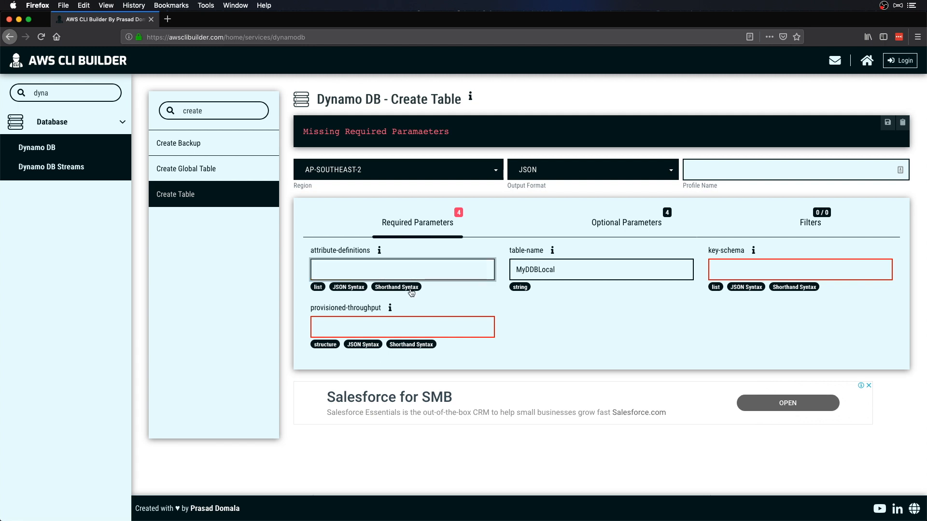
left_click(396, 287)
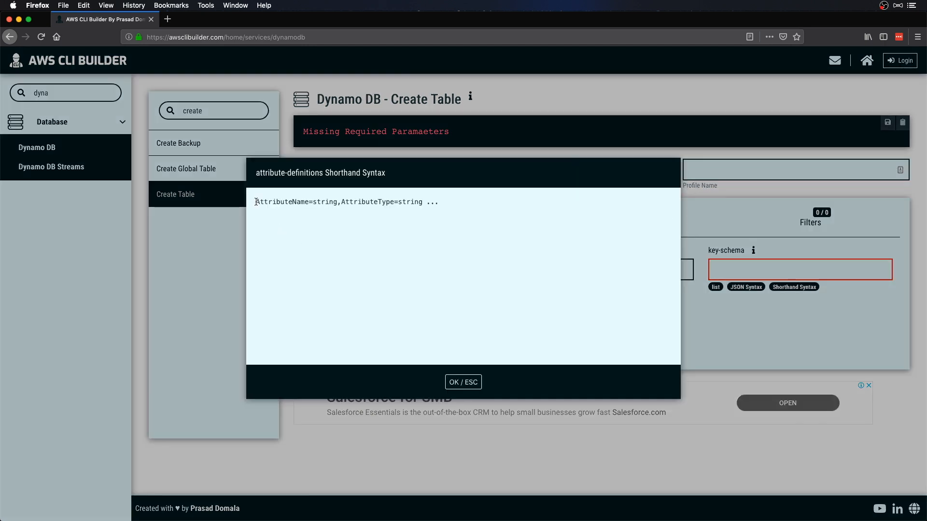
left_click_drag(256, 202, 371, 202)
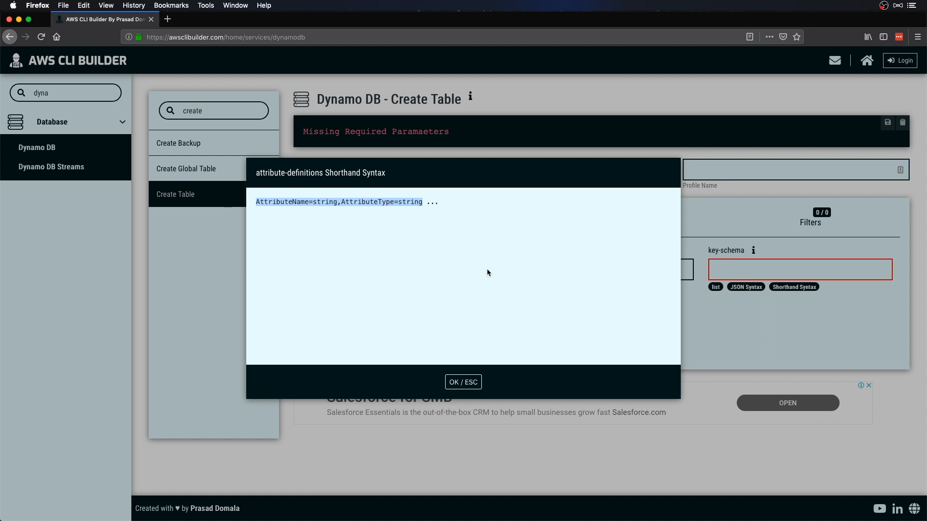
left_click(462, 383)
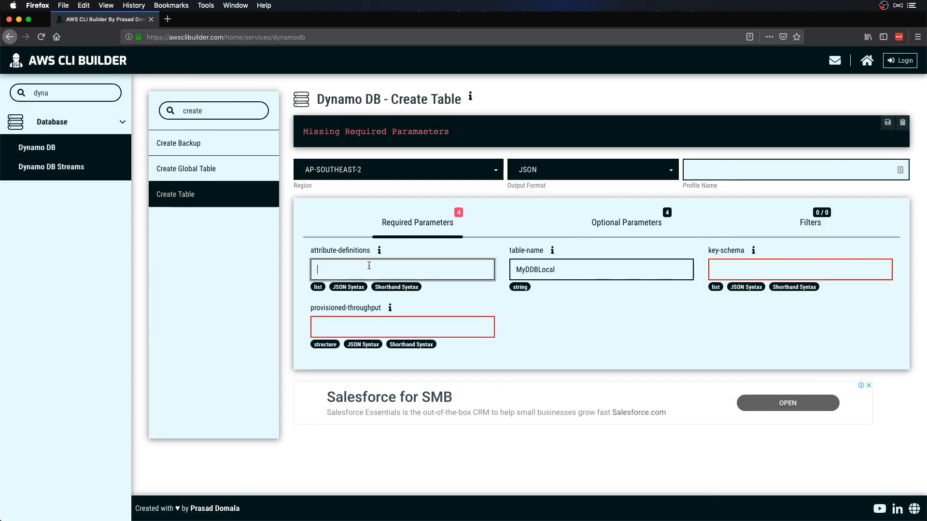
type("AttributeName=string,AttributeType=string")
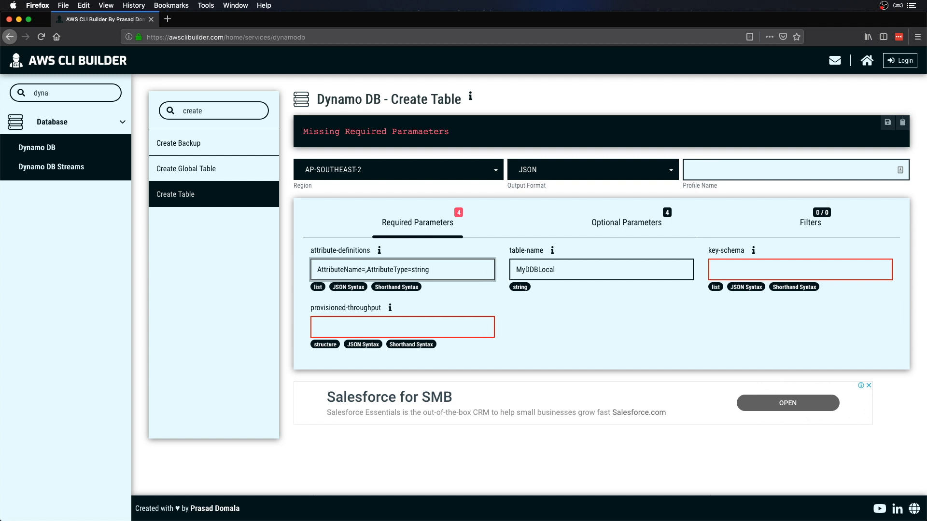
type("User")
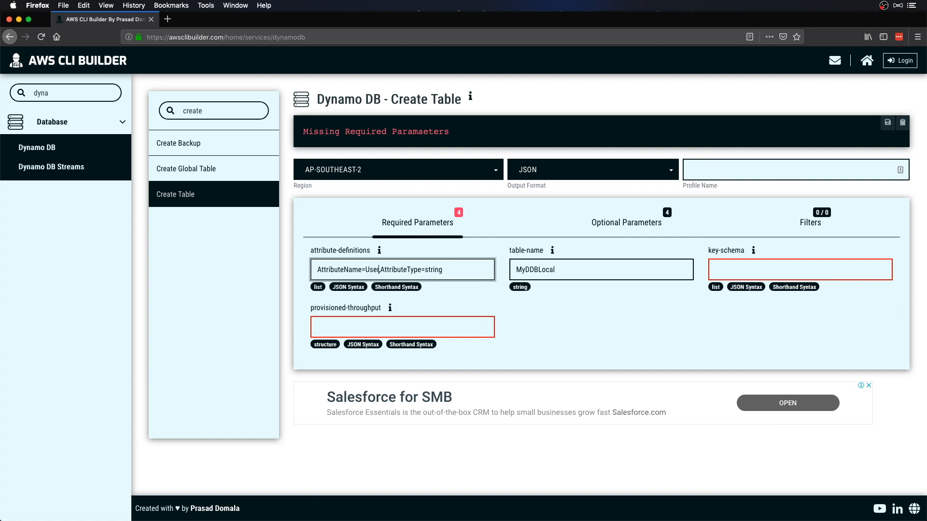
type("name")
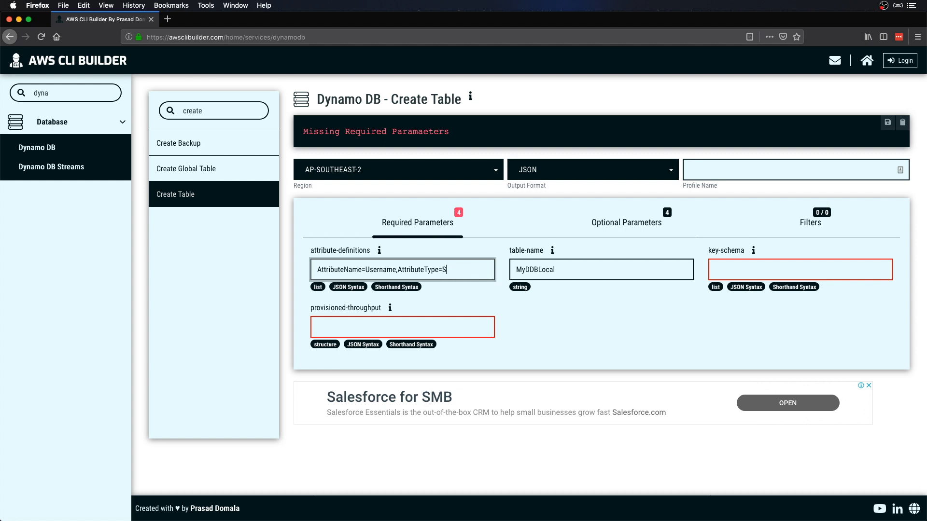
Fill key-schema with AttributeName=Username,KeyType=HASH using the shorthand sample
left_click(799, 269)
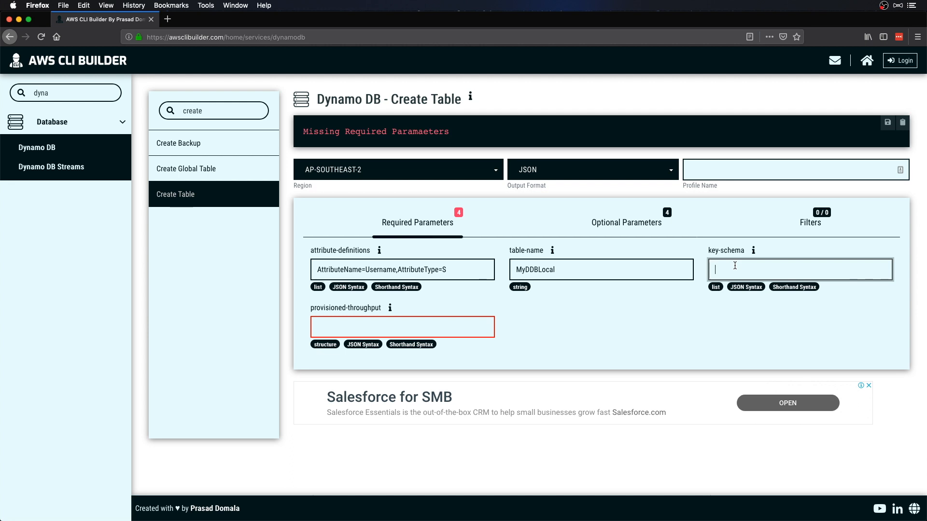
left_click(794, 286)
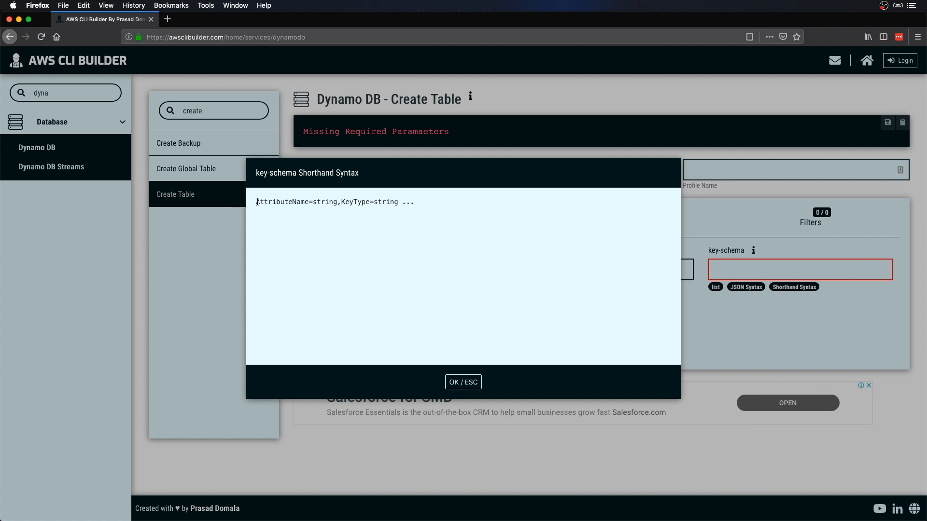
double_click(281, 202)
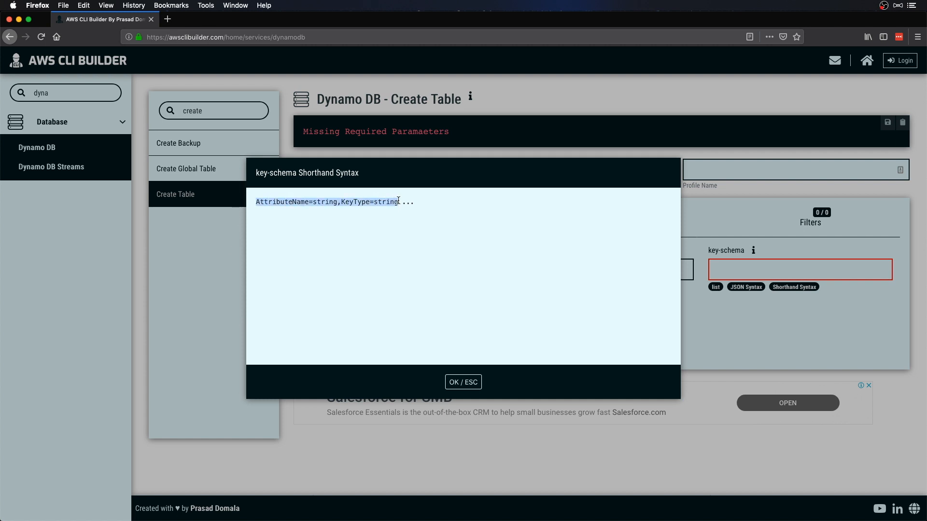
left_click(463, 383)
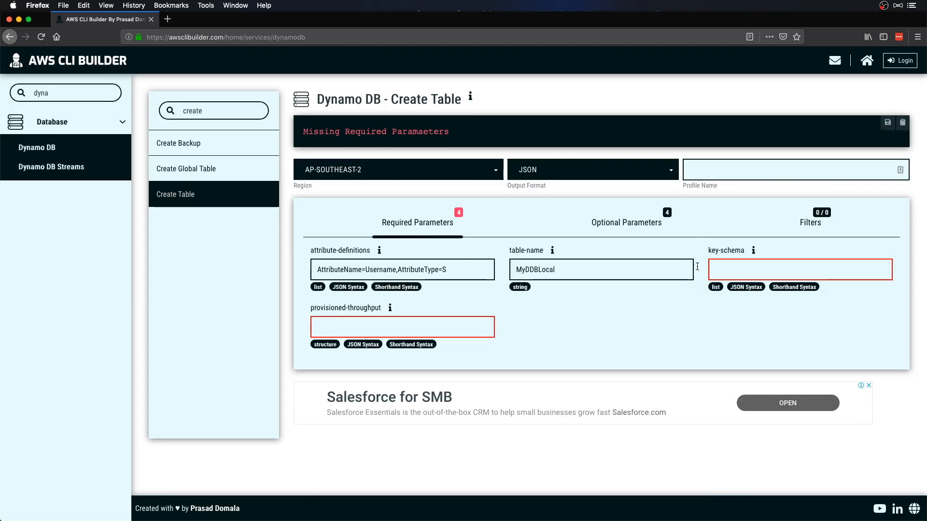
type("AttributeName=string,KeyType=string")
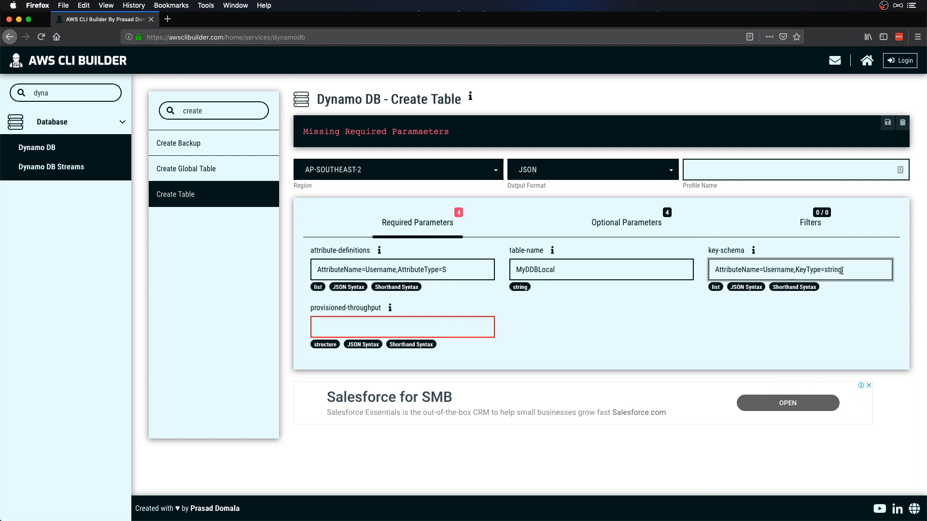
key("Backspace")
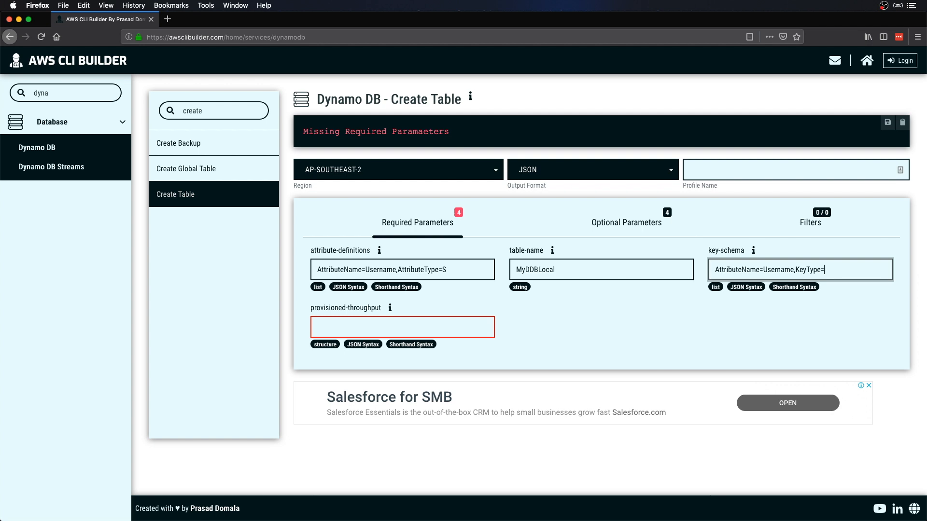
type("HASH")
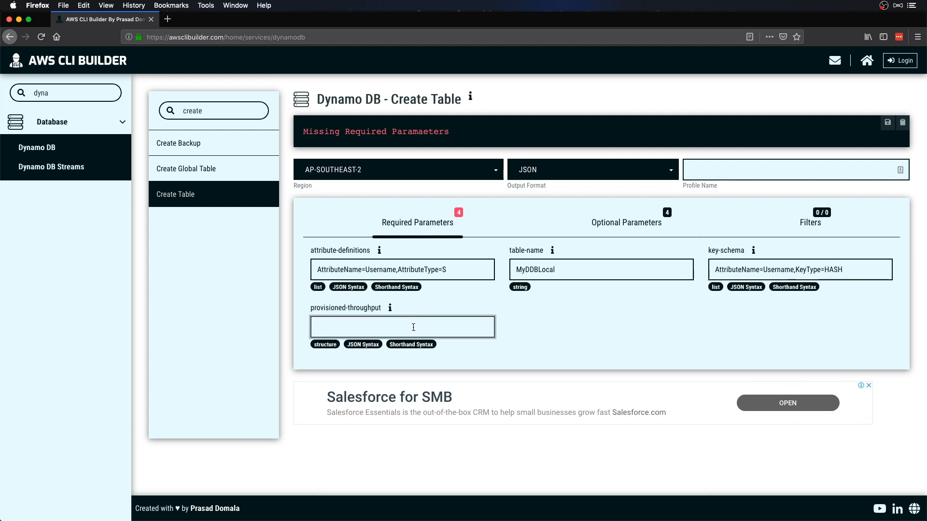
Set provisioned-throughput ReadCapacityUnits=1,WriteCapacityUnits=1 and profile myaws-admin
left_click(401, 328)
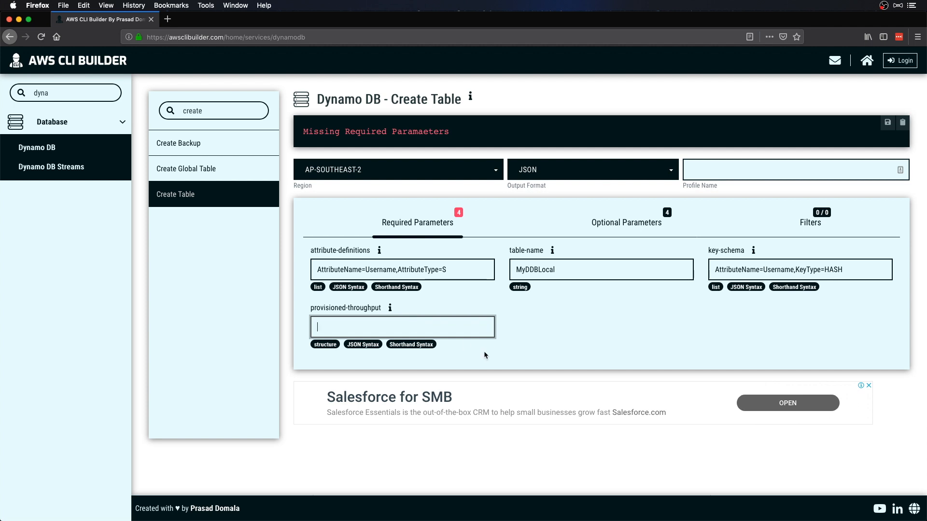
left_click(410, 345)
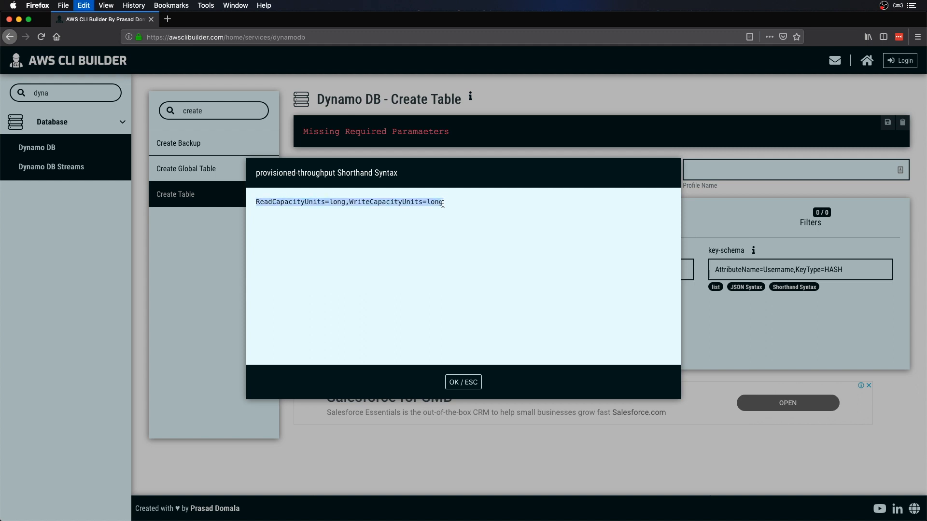
left_click(462, 383)
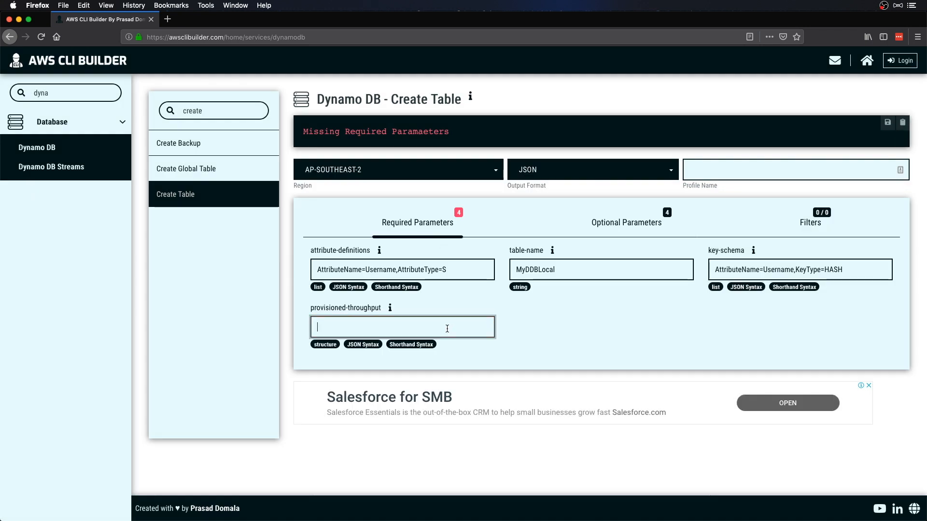
type("ReadCapacityUnits=long,WriteCapacityUnits=long")
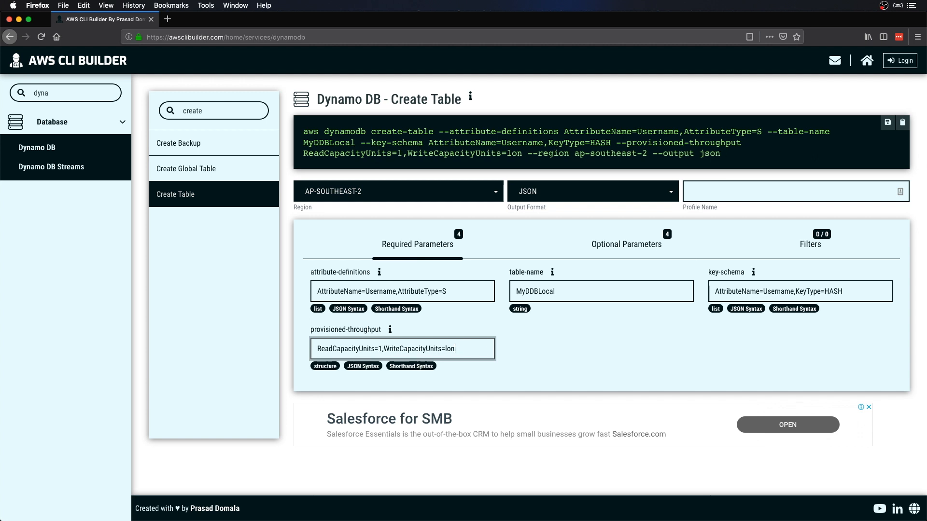
type("1")
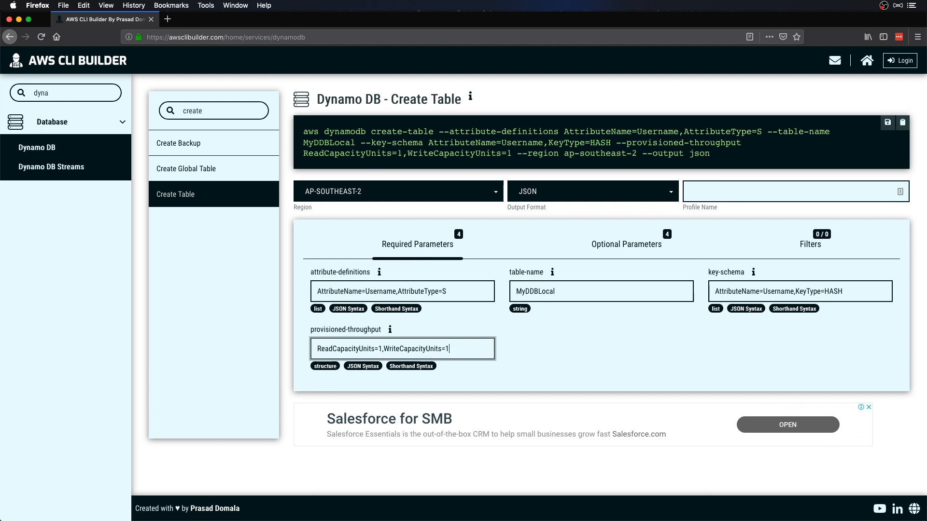
type("myaws-admin")
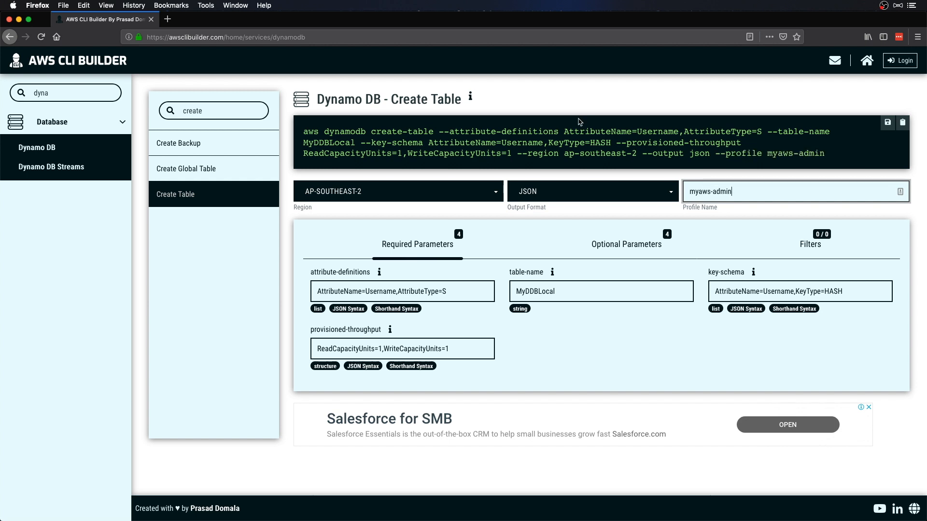
mouse_move(902, 123)
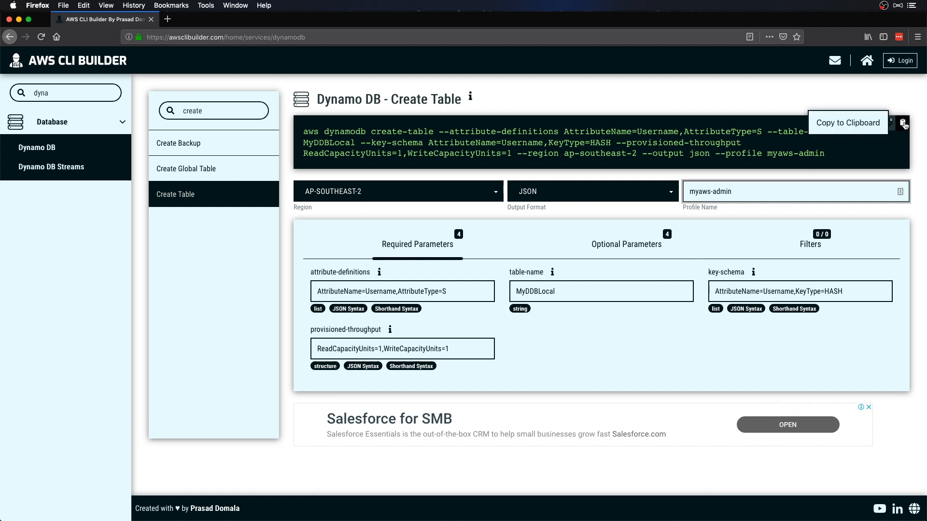
left_click(904, 125)
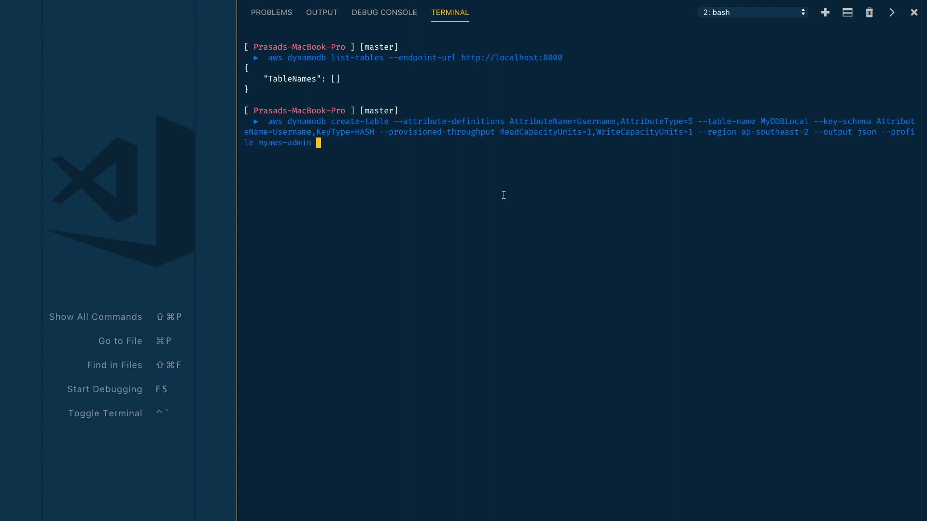
type("--endpoint-url http://localhost:8000")
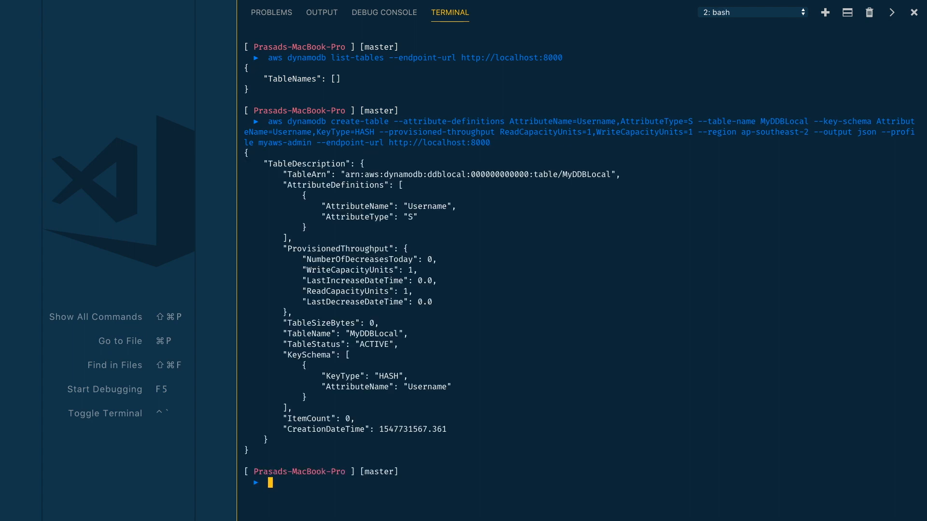
mouse_move(493, 278)
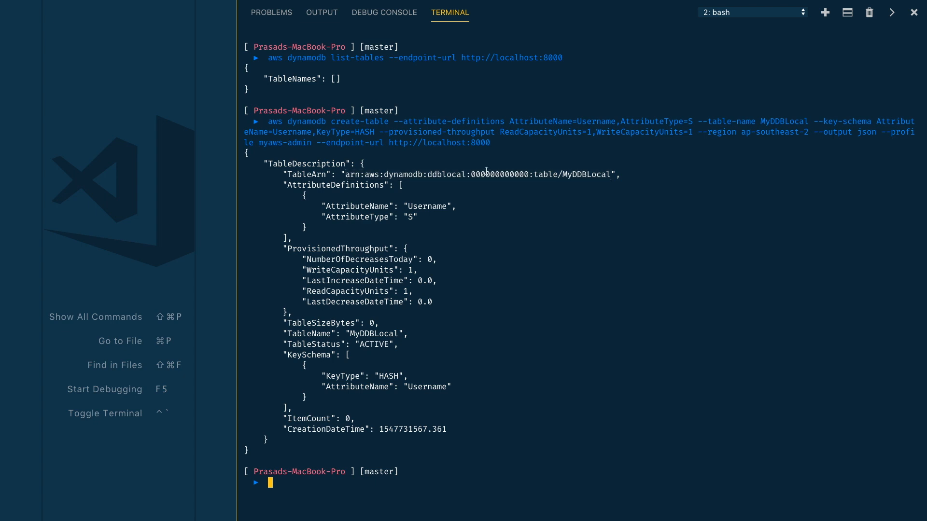
double_click(496, 175)
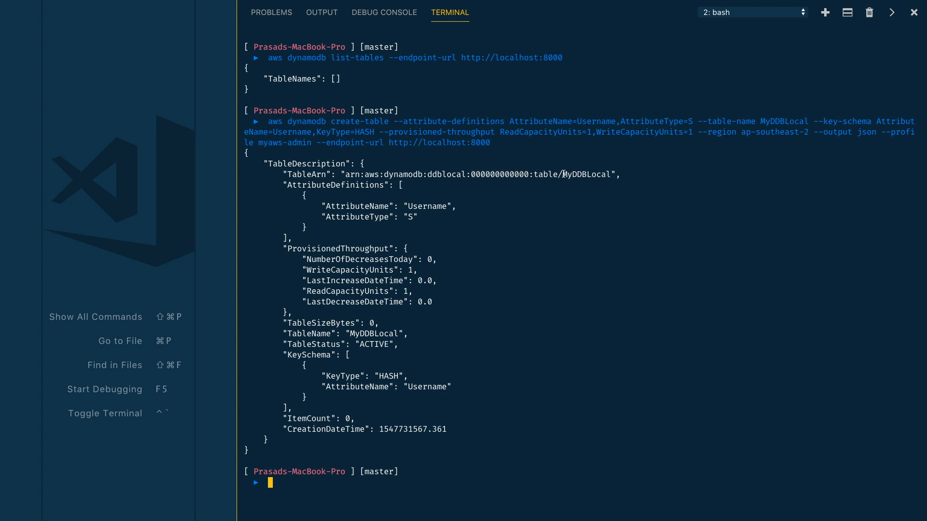
double_click(589, 174)
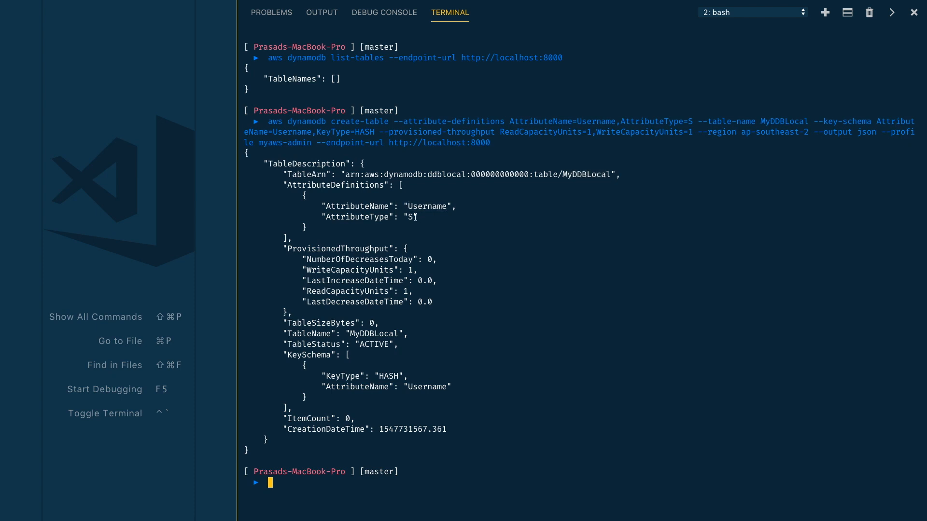
left_click_drag(405, 248, 392, 292)
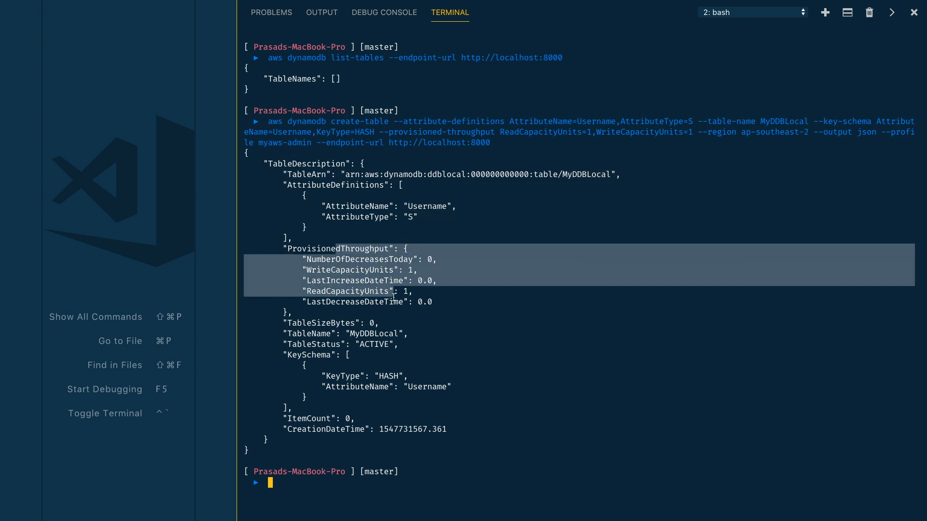
double_click(349, 270)
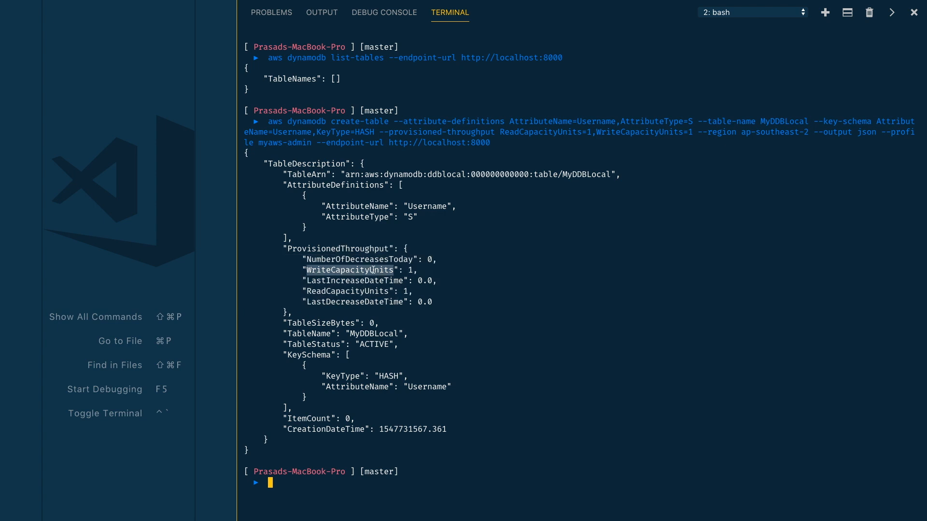
mouse_move(284, 354)
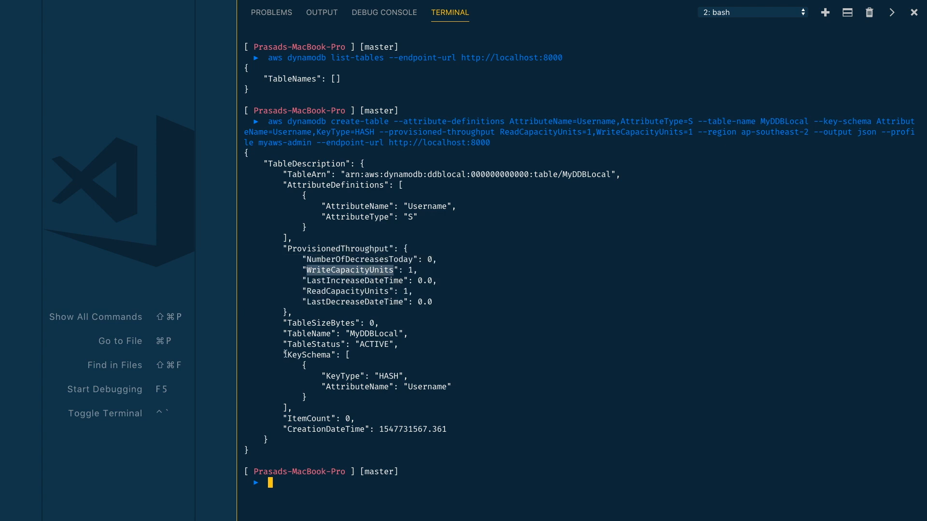
left_click_drag(283, 355, 322, 408)
type("aws dynamodb list-tables --endpoint-url http://localhost:8000")
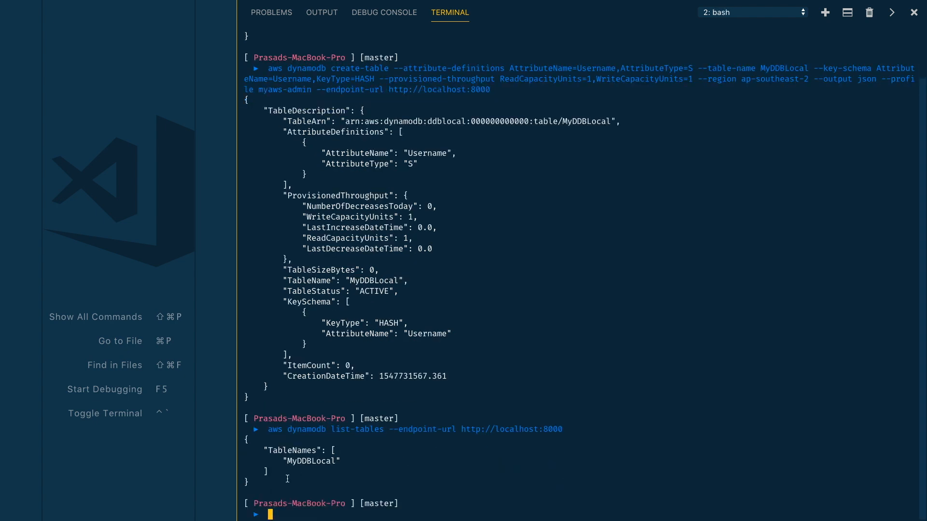
Highlight MyDDBLocal in the TableNames output, then list the DynamoDB Local folder with ll
double_click(310, 461)
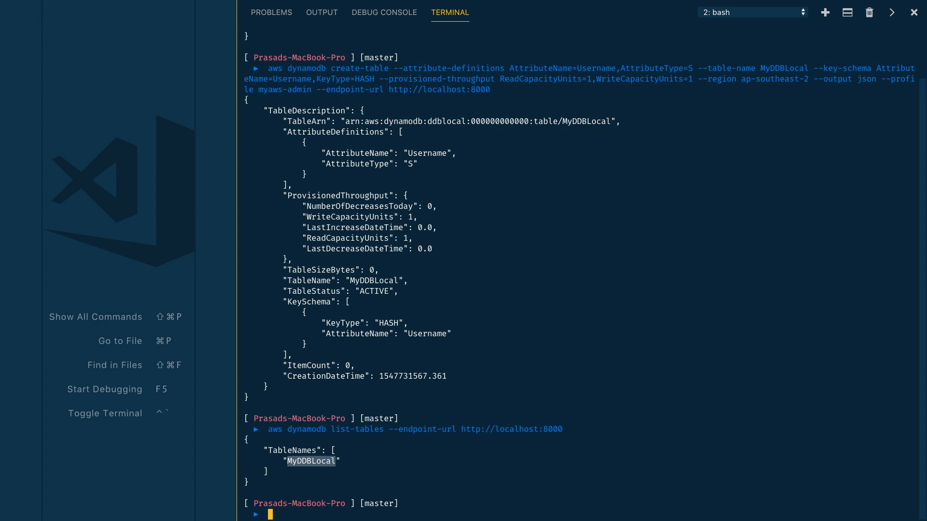
type("ll")
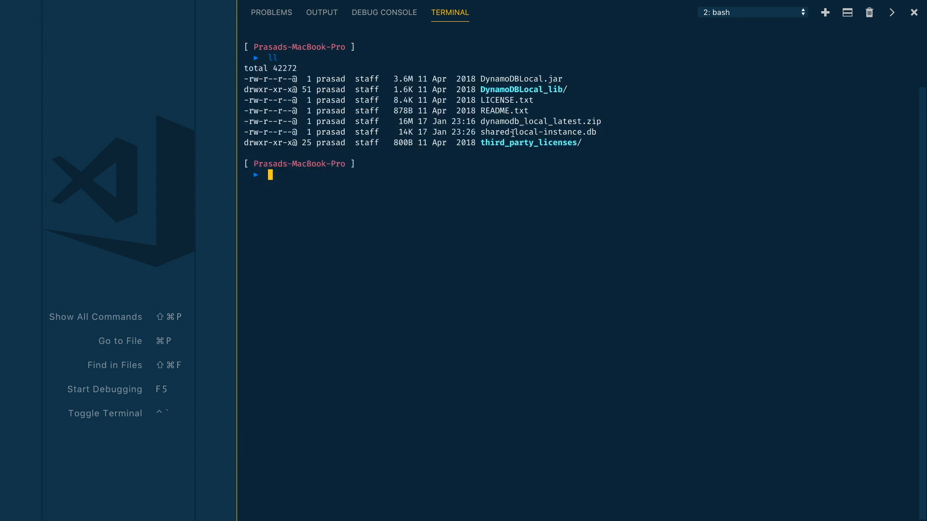
double_click(537, 133)
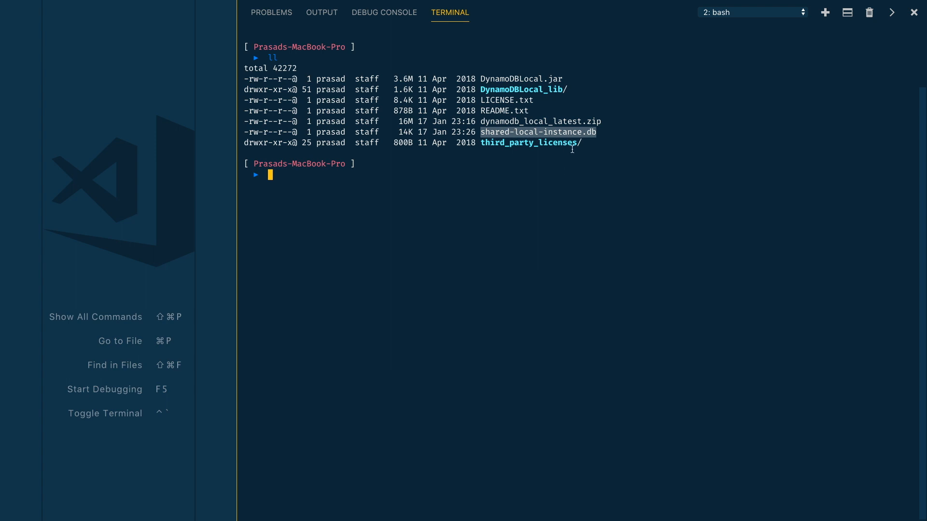
mouse_move(631, 195)
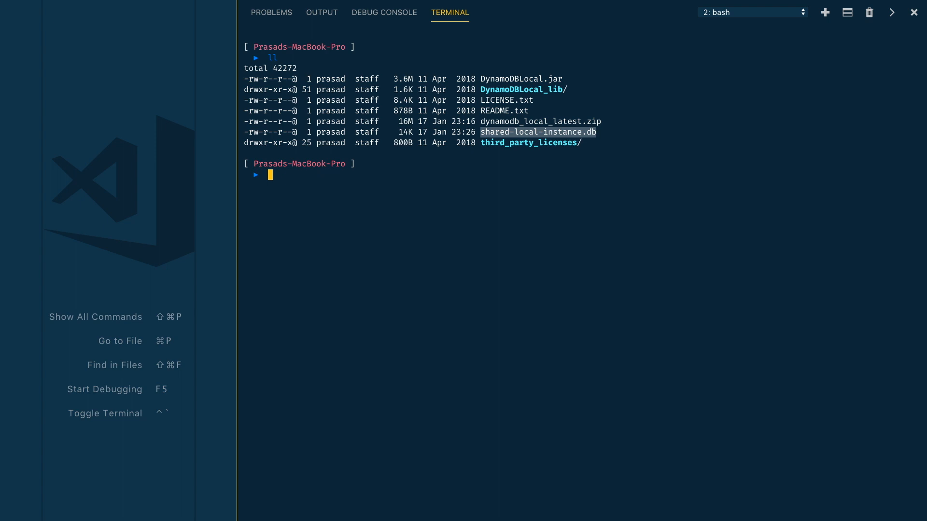
left_click(466, 200)
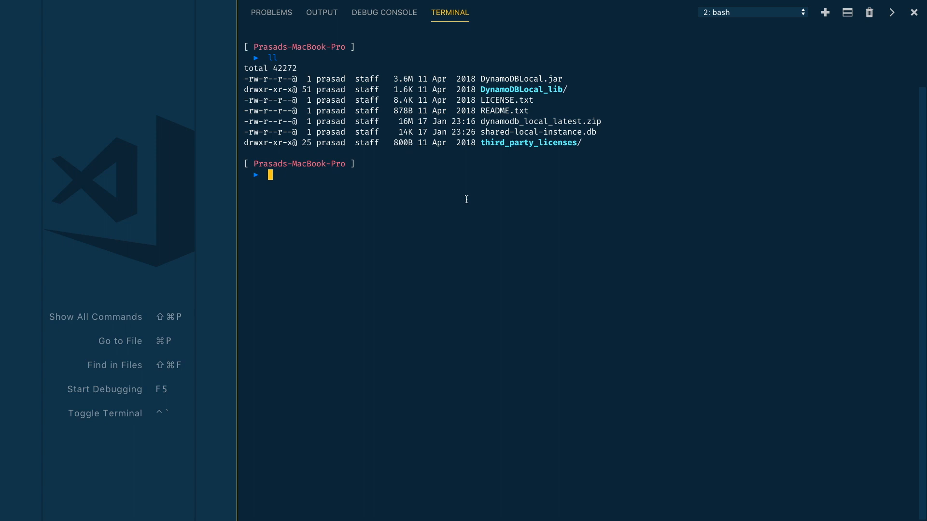
Type docker run -p 8000:8000 amazon/dynamodb-local in the bash terminal
type("d")
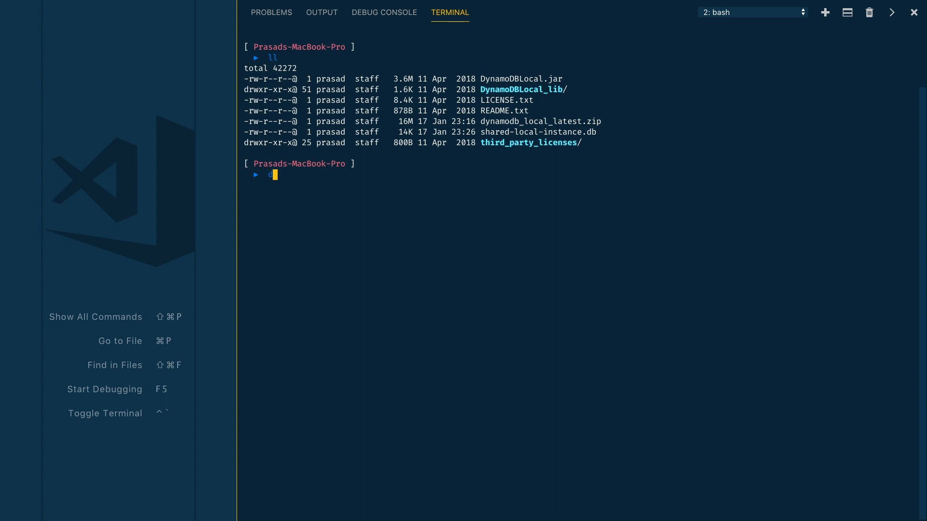
type("docker run -p")
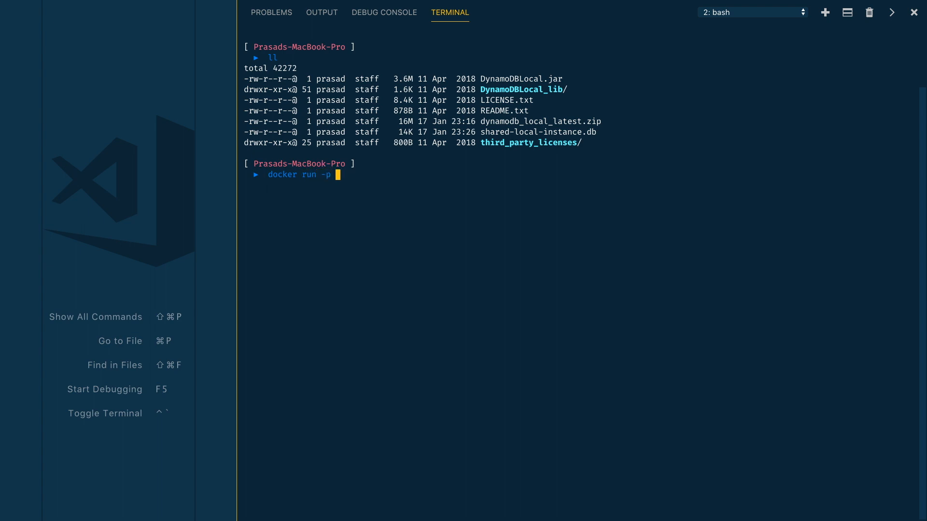
type("80")
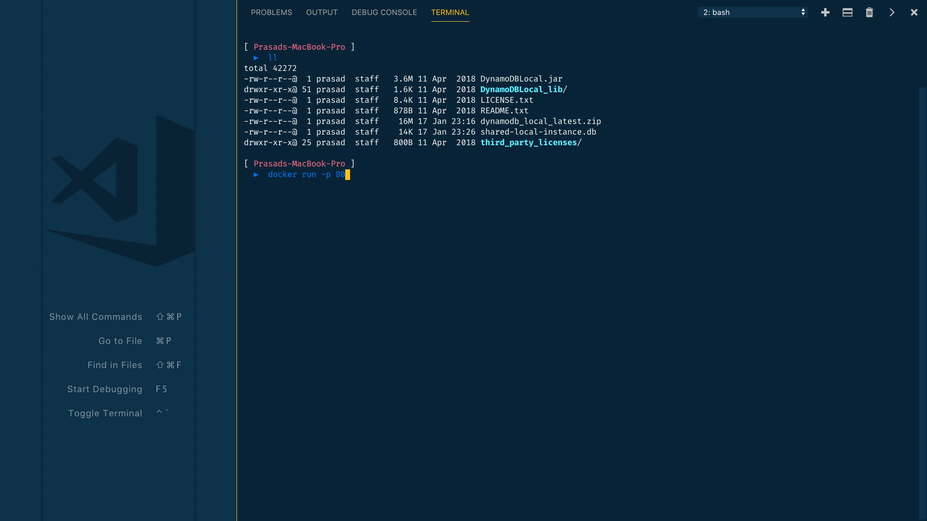
type("00:")
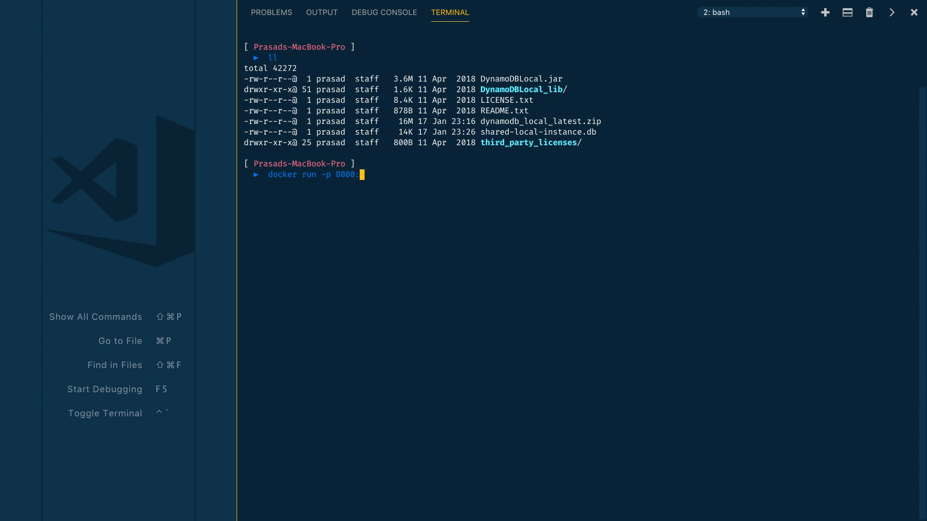
type("8000")
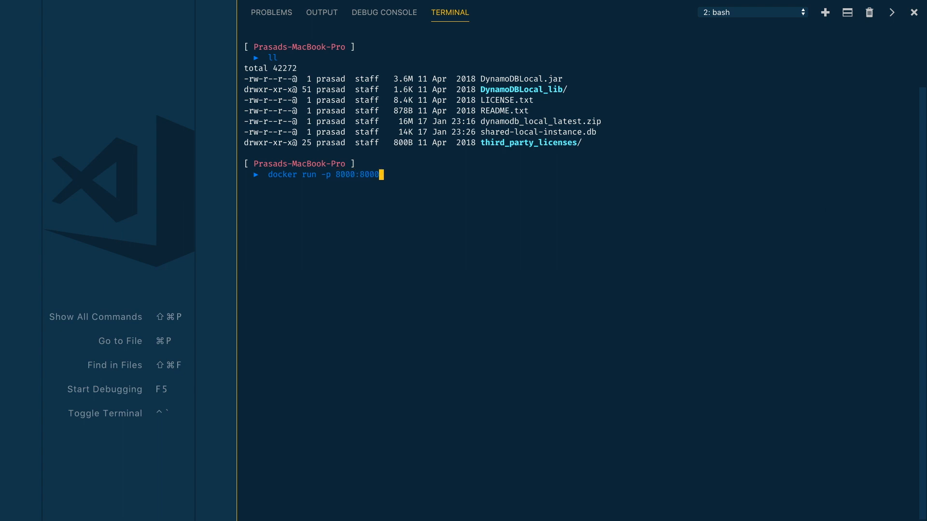
type("a")
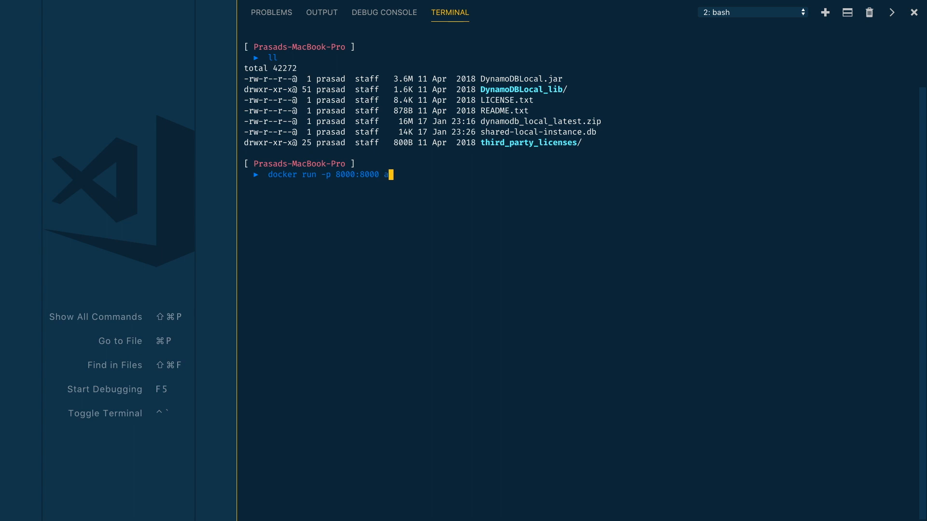
type("ma")
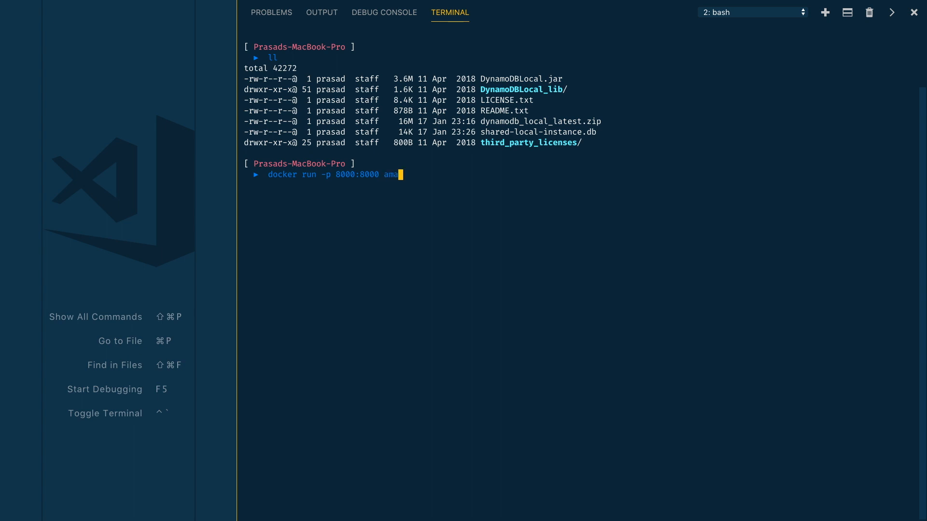
type("zon")
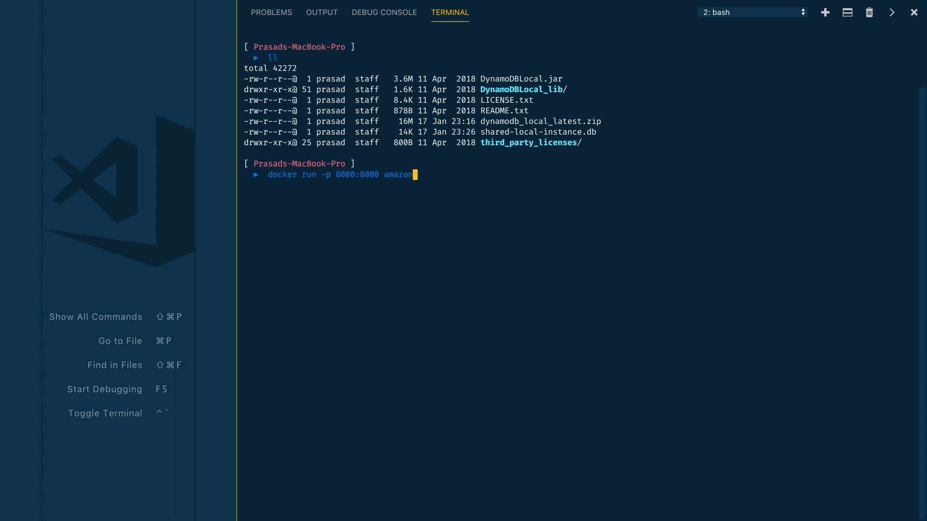
type("/dynamodb-loca")
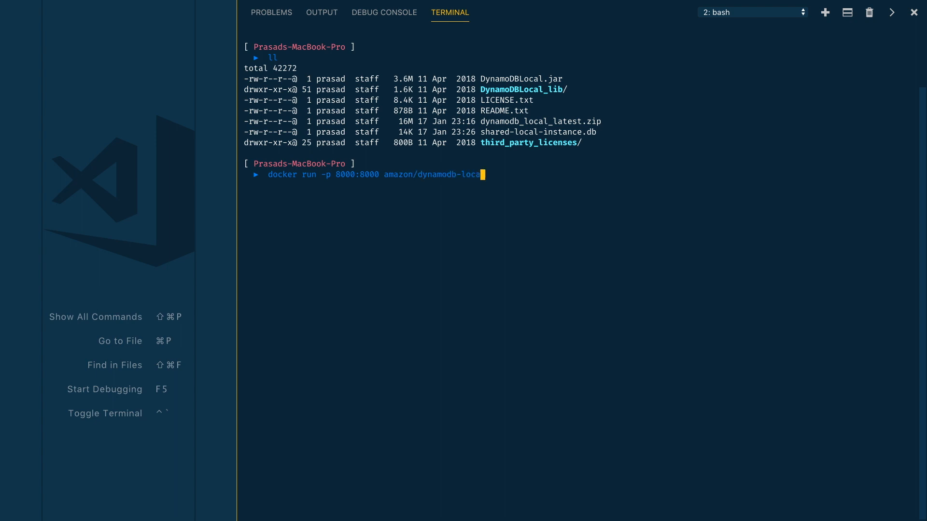
type("l")
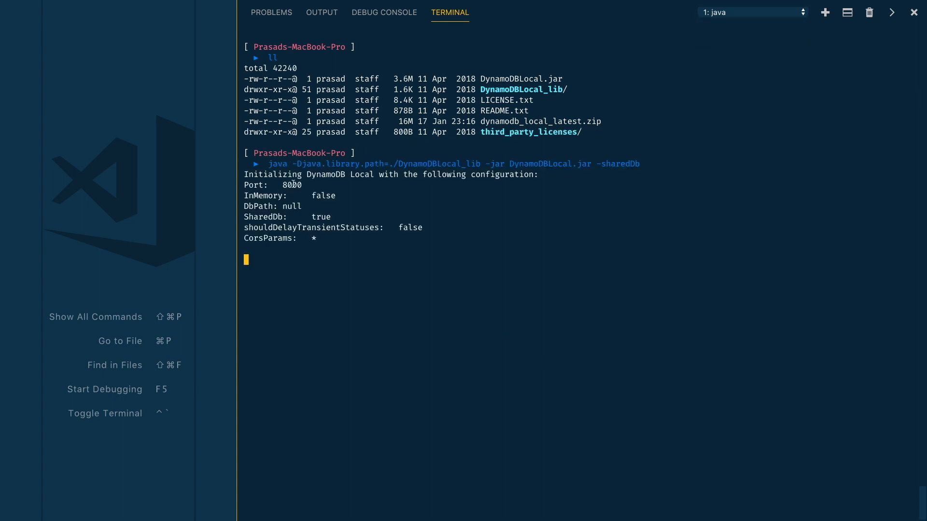
Note port 8000 in the java startup output and switch between the docker and java terminals to stop DynamoDB Local
double_click(291, 185)
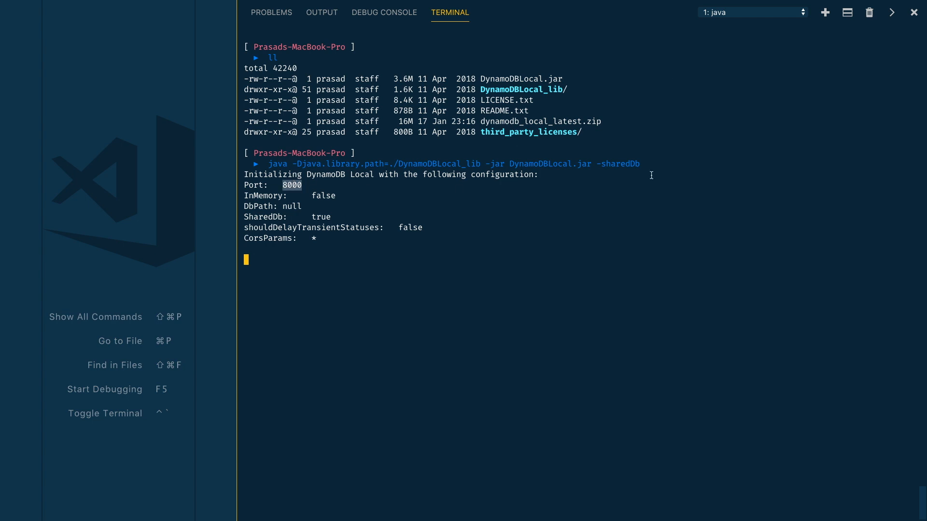
left_click(751, 11)
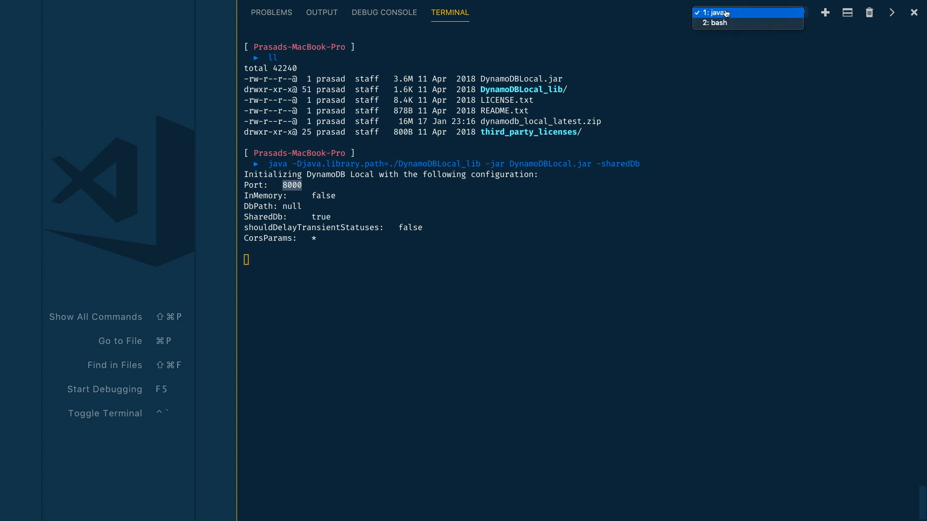
left_click(715, 22)
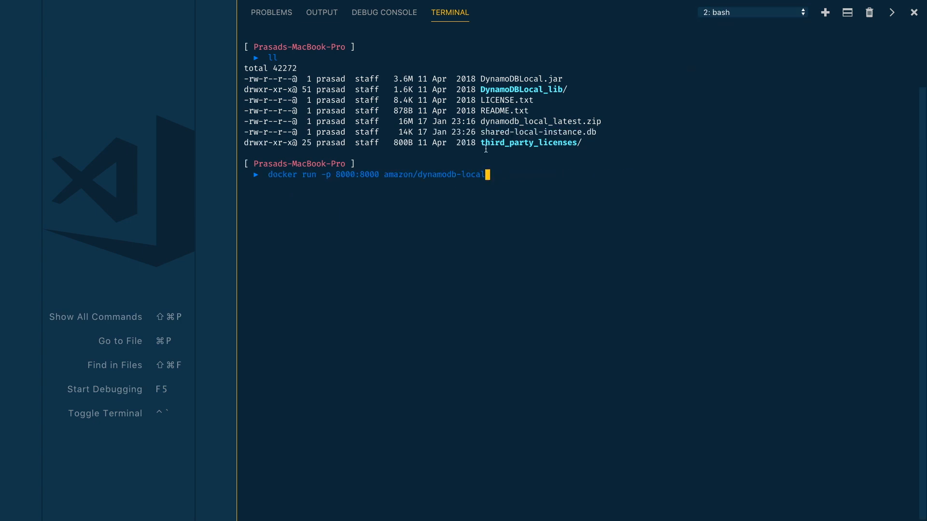
left_click(751, 12)
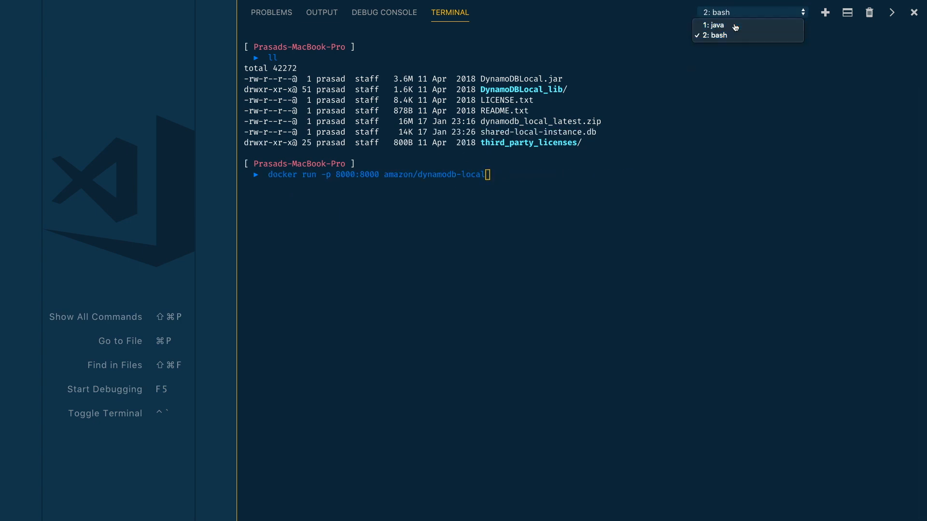
left_click(715, 25)
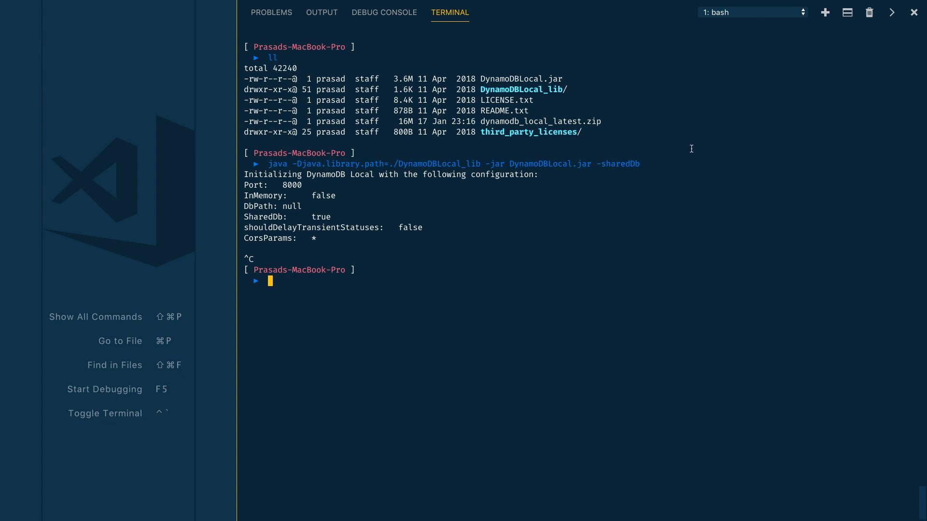
left_click(752, 12)
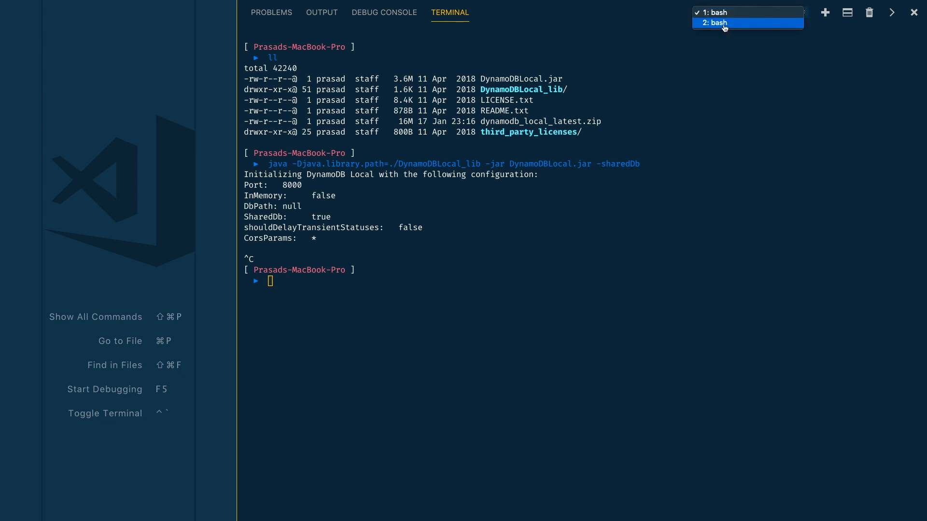
left_click(717, 22)
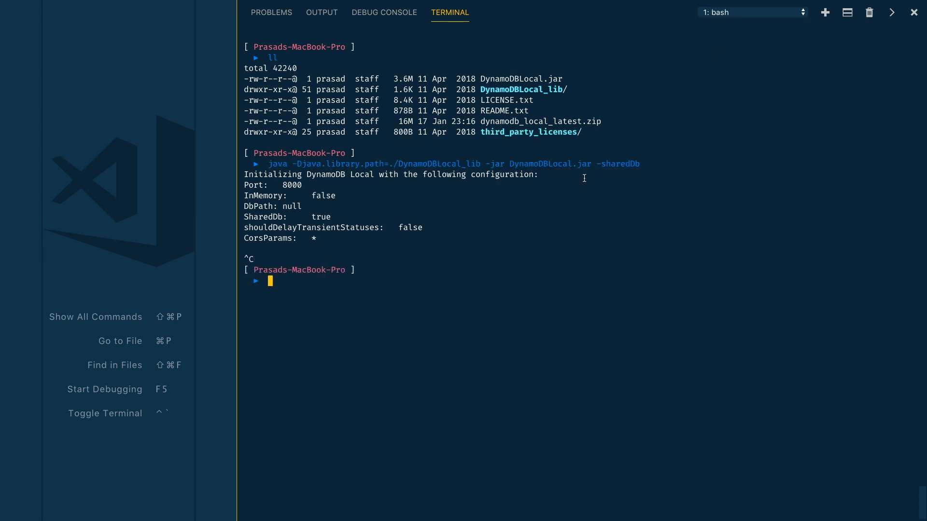
type("aws")
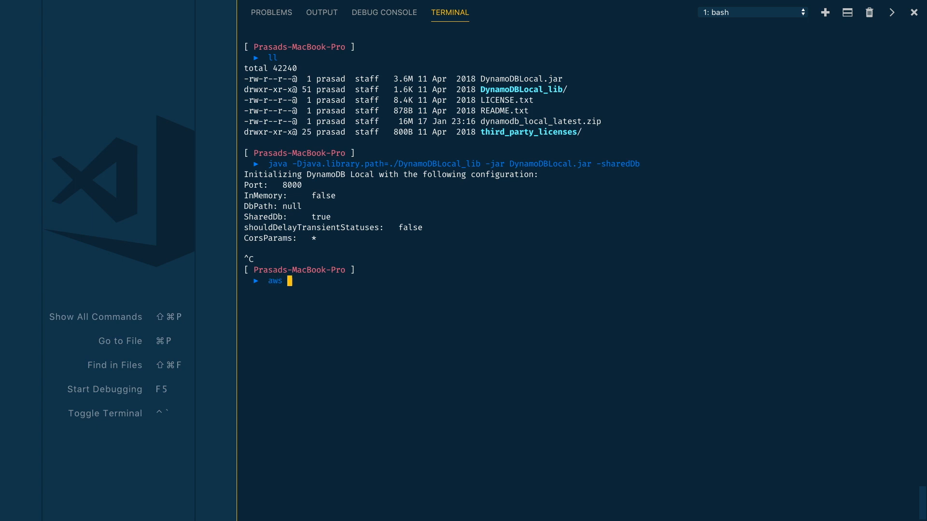
type("dynam")
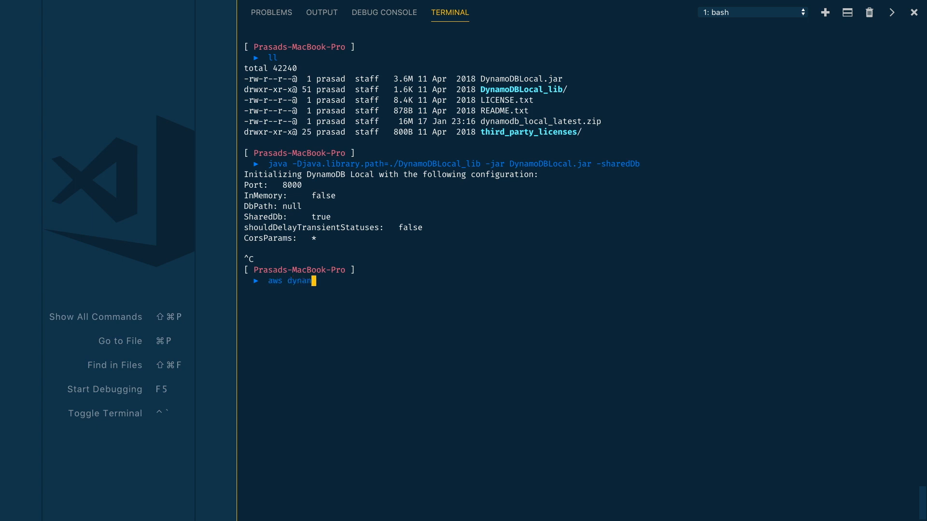
type("odb list")
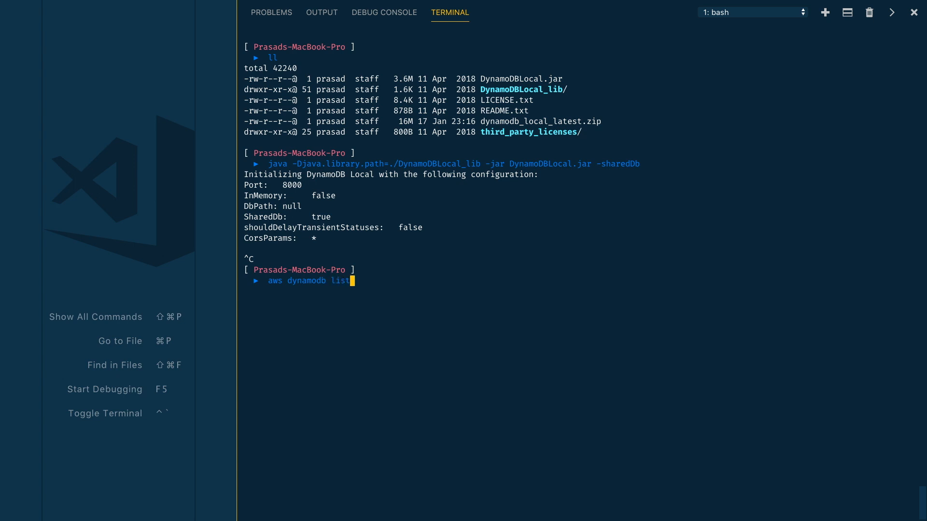
type("-tables")
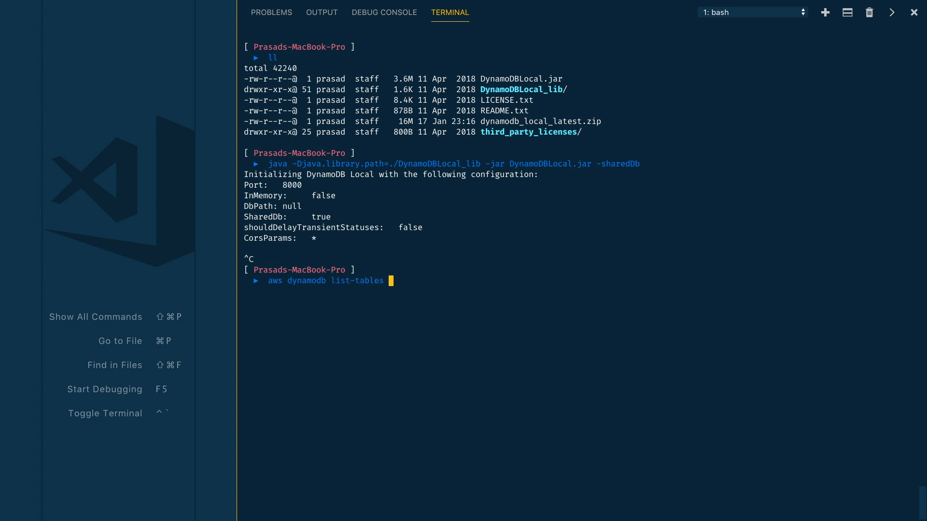
type("--endpo")
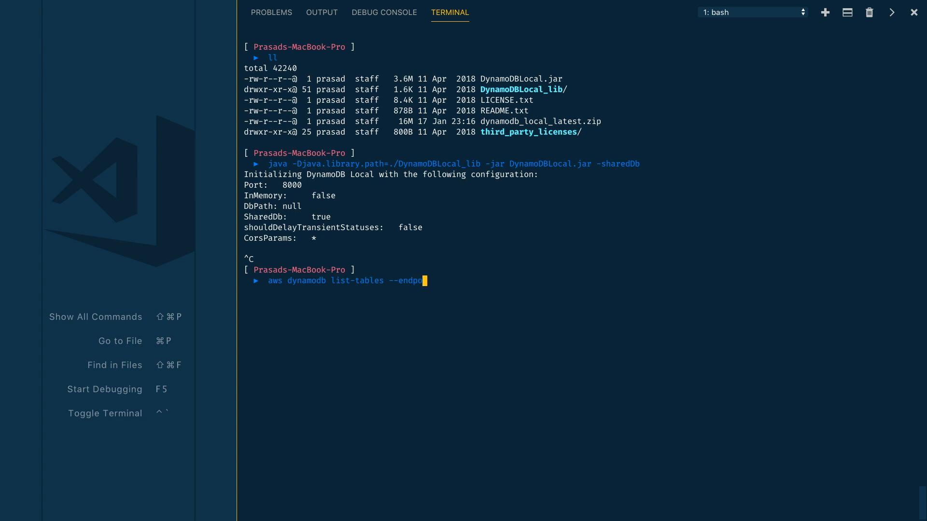
type("int-url htt")
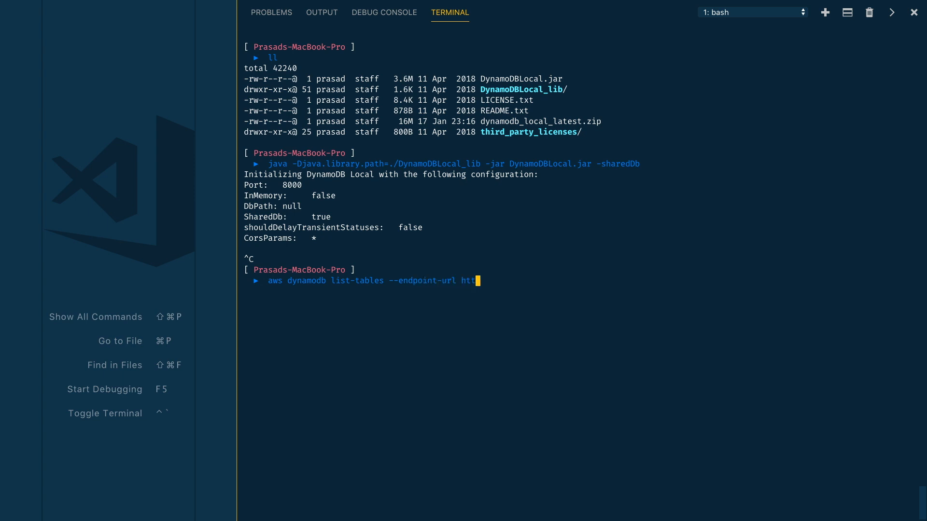
type("p://localh")
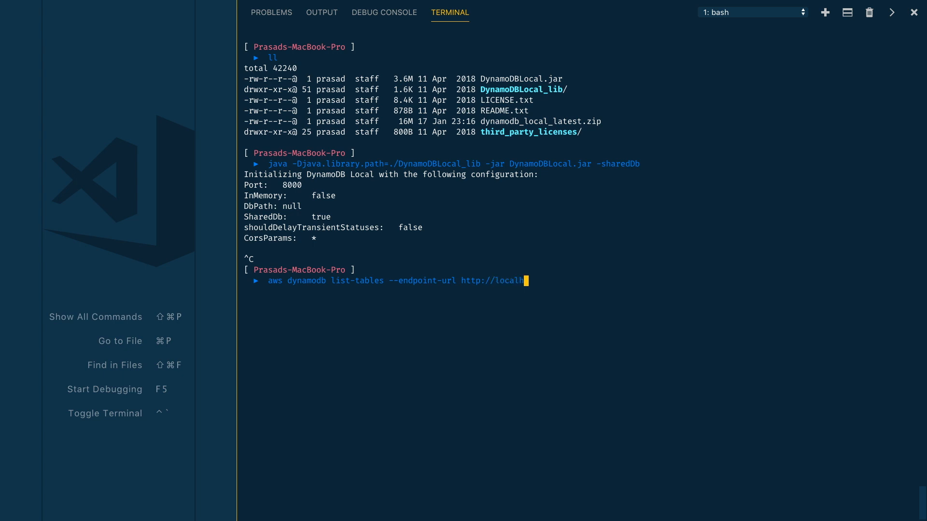
type("st:8000")
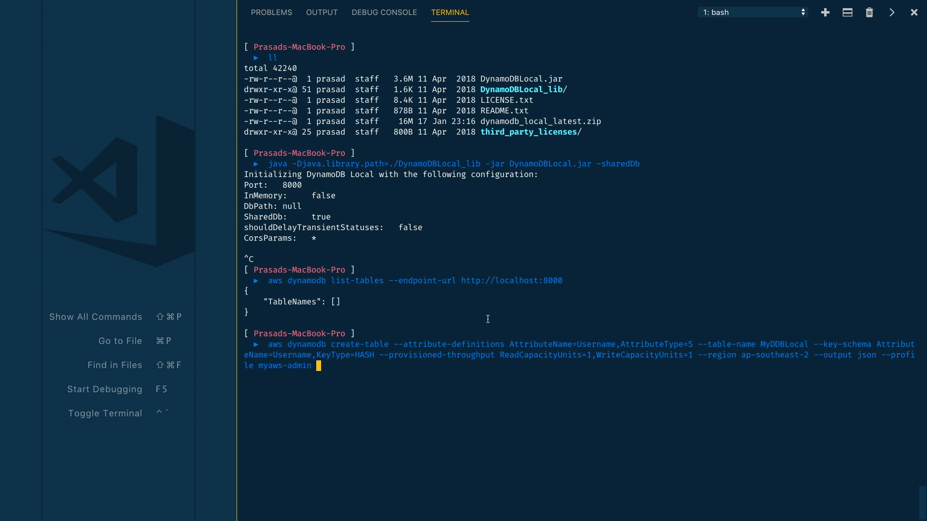
mouse_move(389, 279)
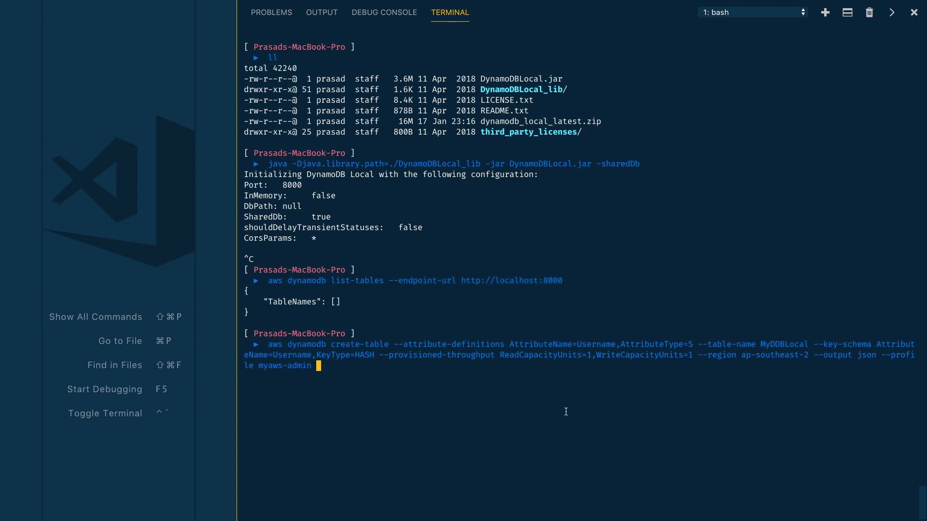
type("--endpoint-url http://localhost:8000")
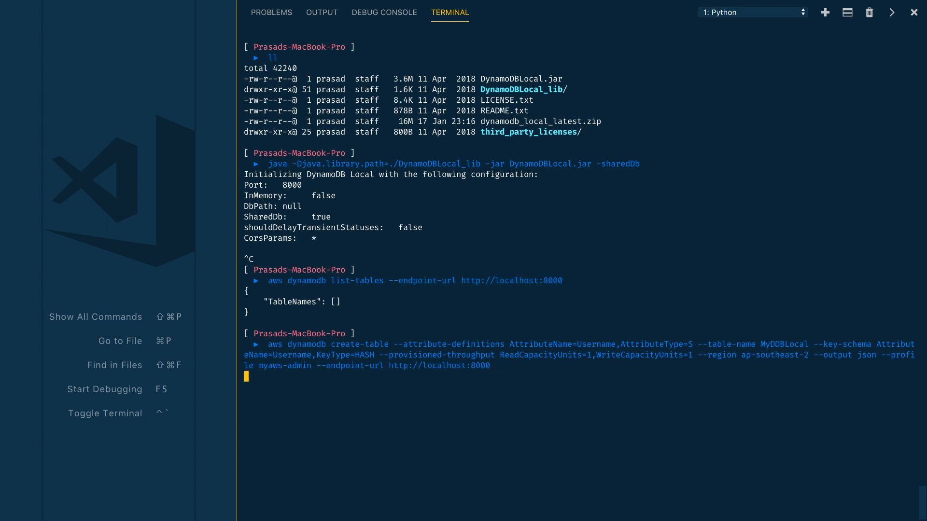
key("Return")
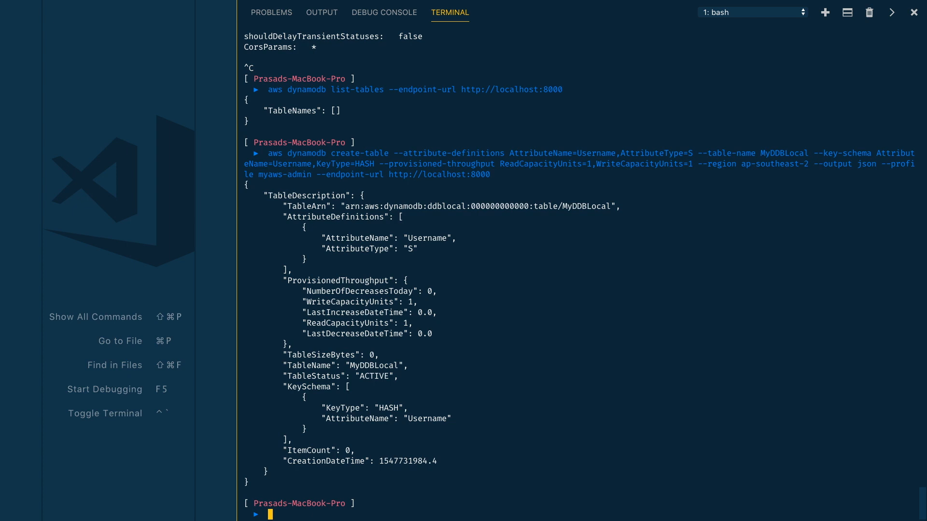